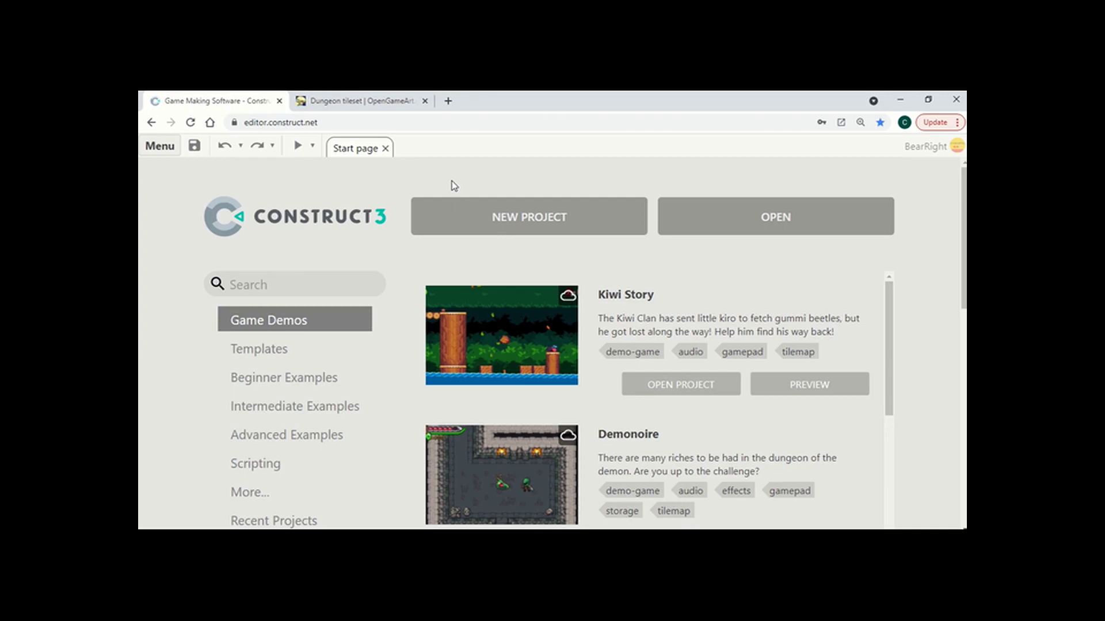
{"action": "mouse_move", "coordinate": [362, 110]}
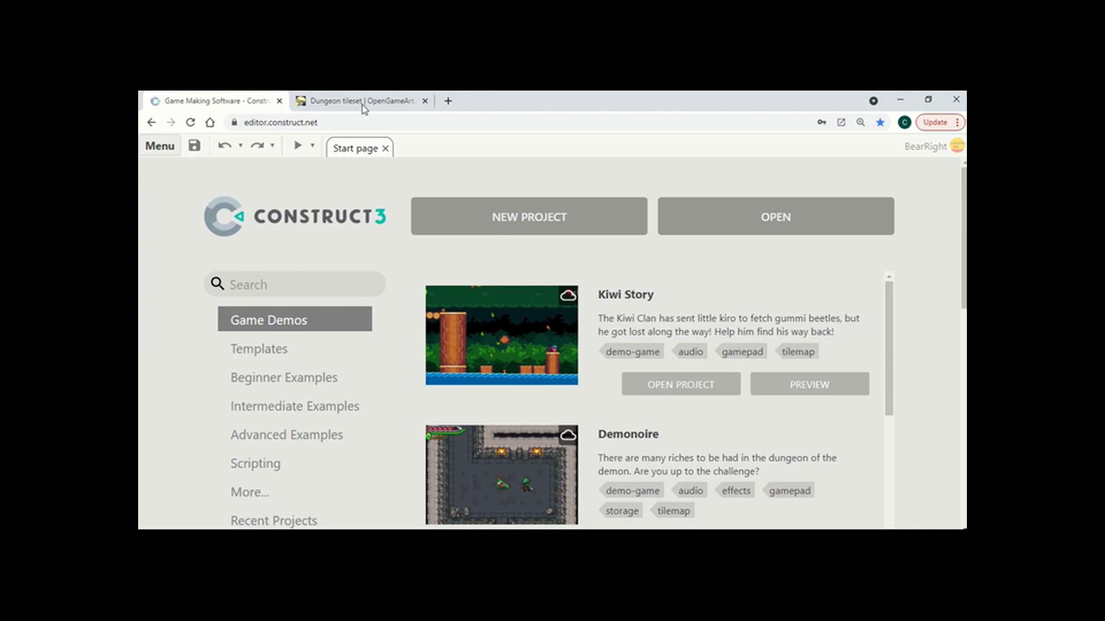
Start a new project from the Start page and begin naming it 'Rog'.
{"action": "left_click", "coordinate": [359, 101]}
{"action": "type", "text": "Rog"}
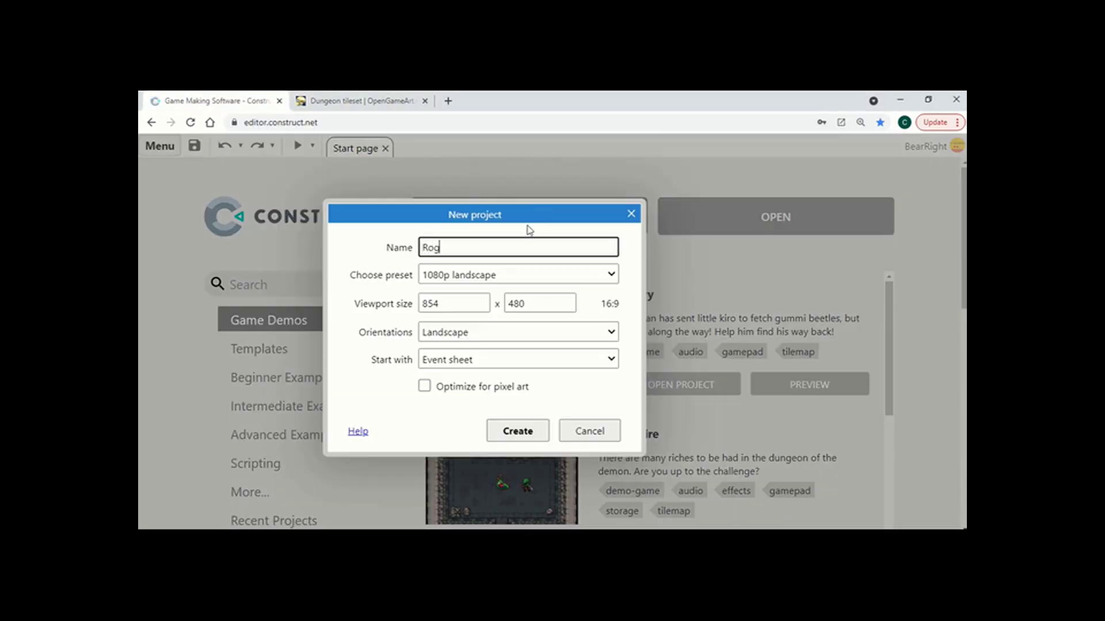
Create the RogueLike project, zoom the empty layout out and begin inserting a new object.
{"action": "left_click", "coordinate": [516, 430]}
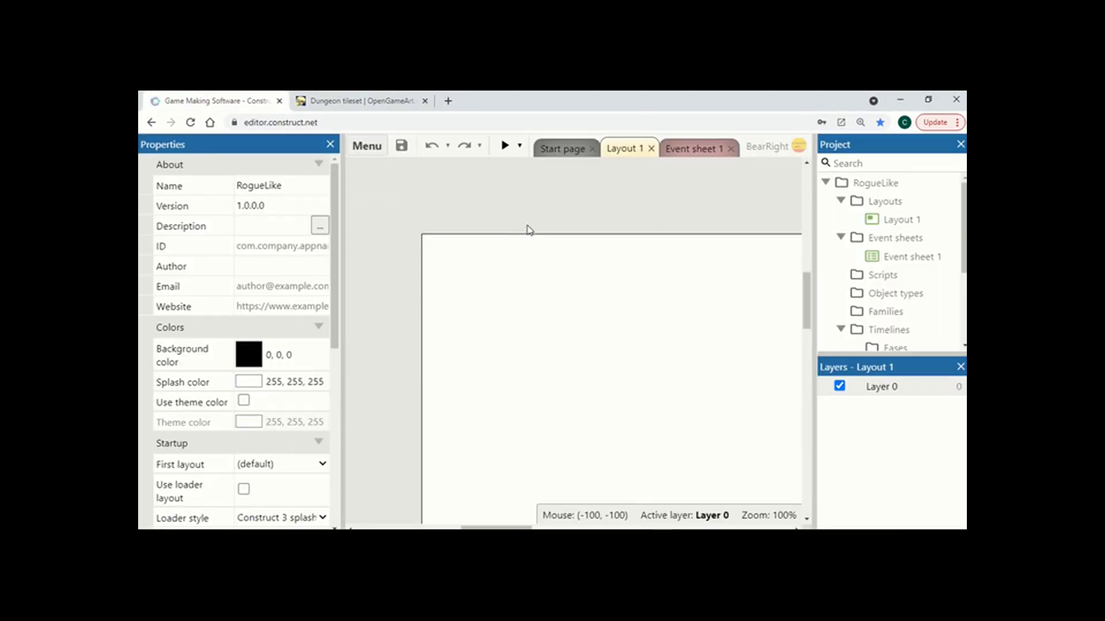
{"action": "right_click", "coordinate": [630, 359]}
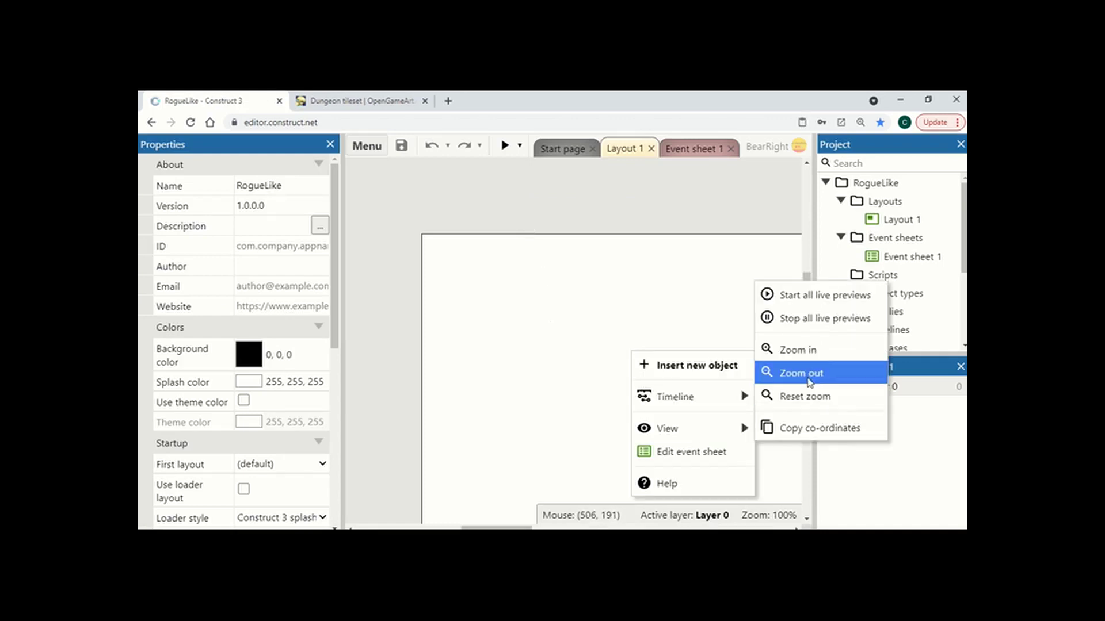
{"action": "left_click", "coordinate": [801, 373]}
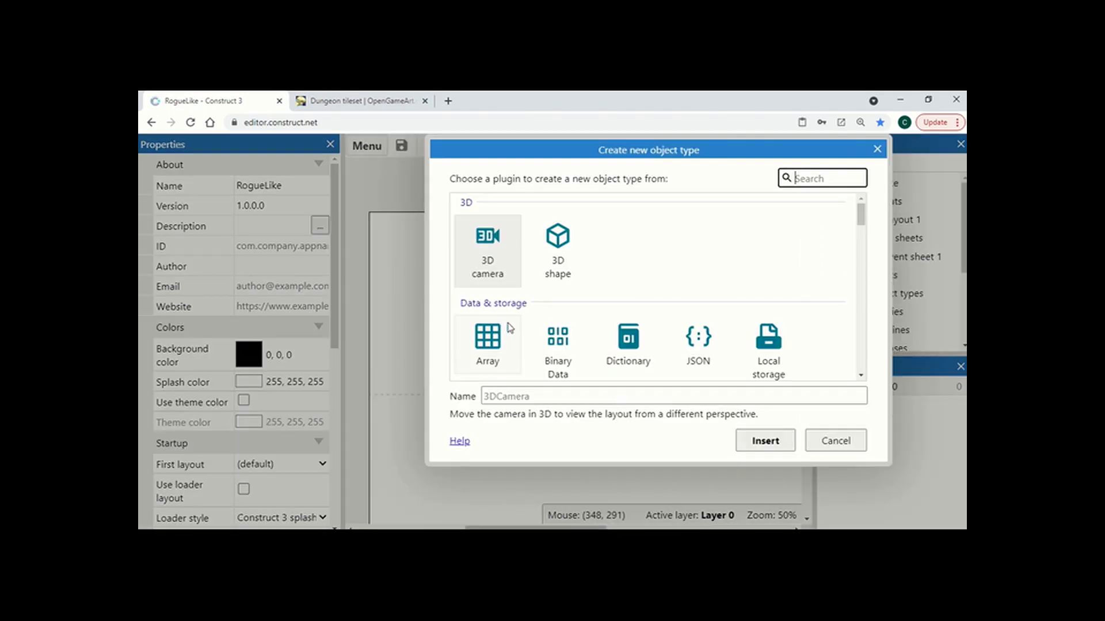
{"action": "scroll", "scroll_direction": "down", "scroll_amount": 3}
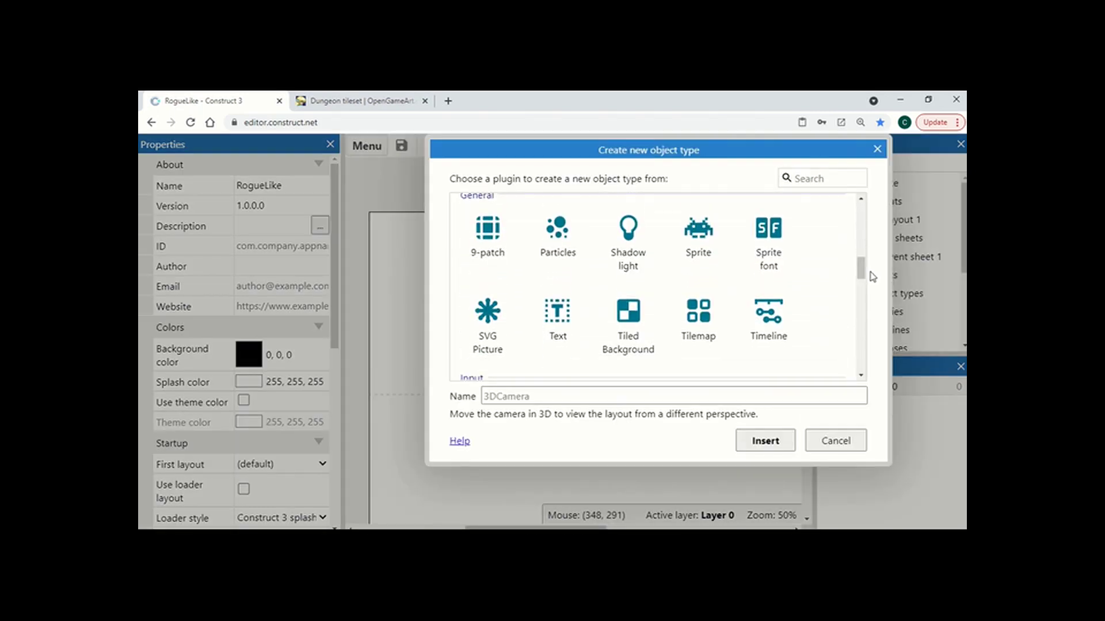
Insert a Tiled Background named Ground and load the dark-blue floor tile image into it.
{"action": "left_click", "coordinate": [626, 317]}
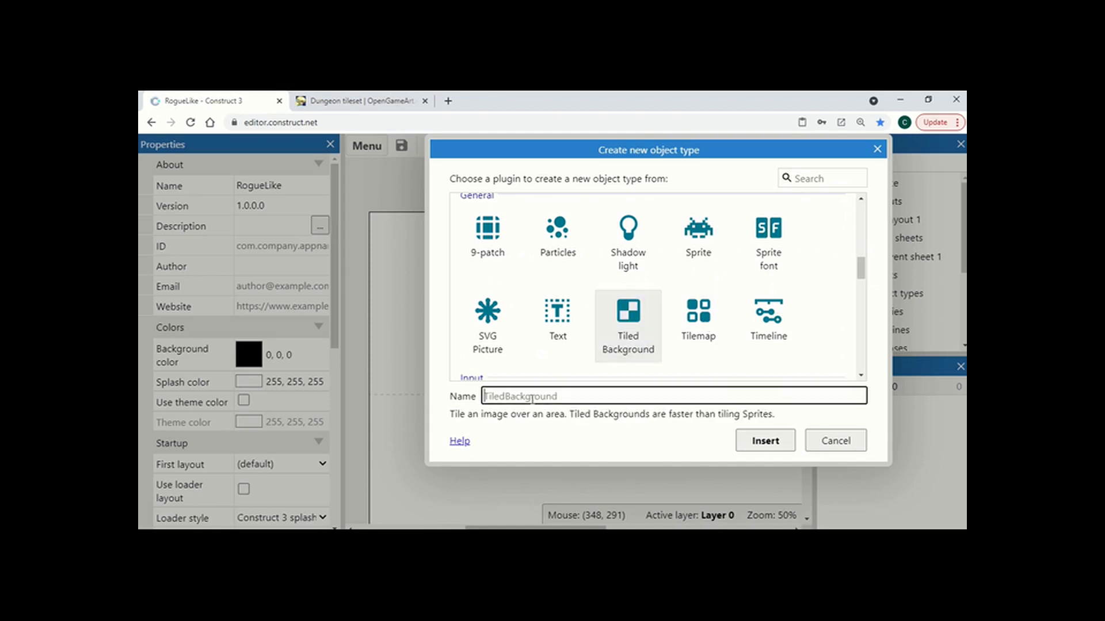
{"action": "type", "text": "Gro"}
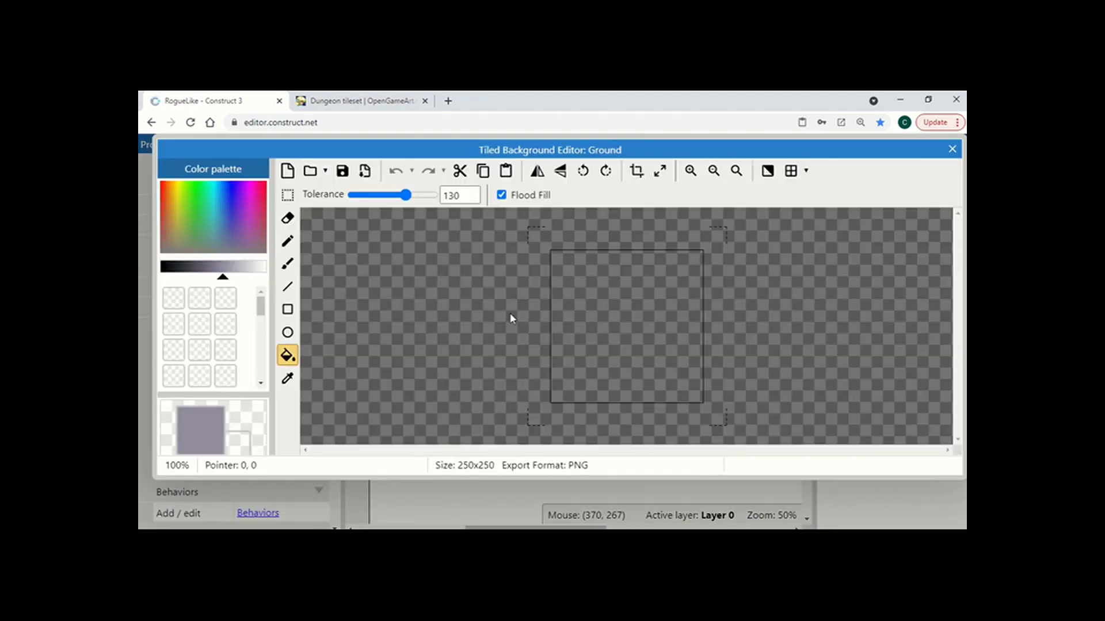
{"action": "mouse_move", "coordinate": [667, 257]}
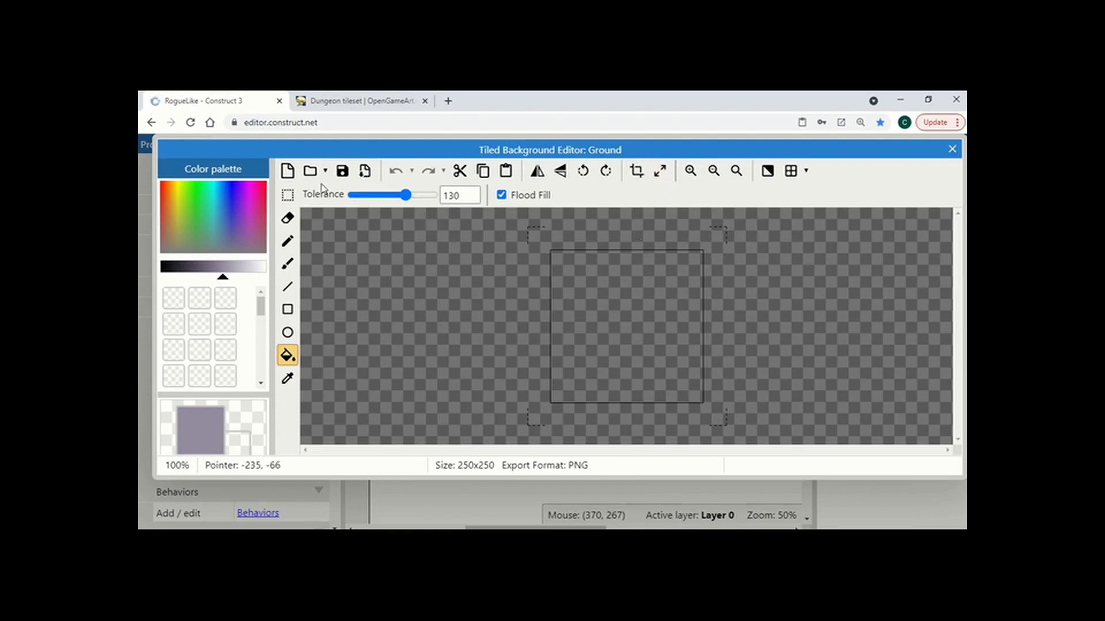
{"action": "left_click", "coordinate": [311, 170]}
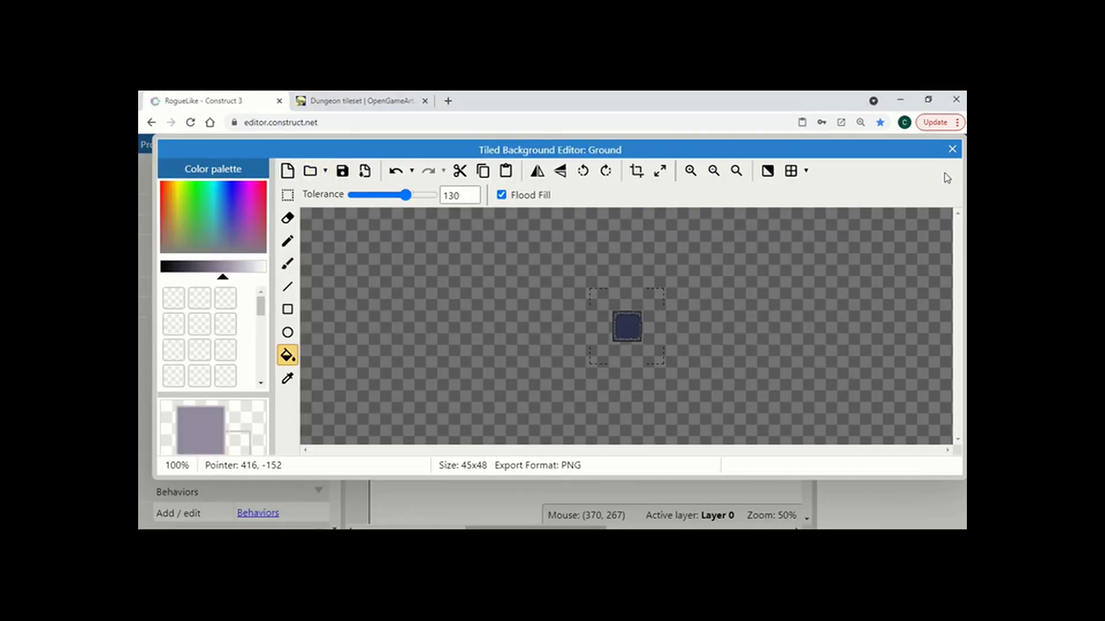
{"action": "left_click", "coordinate": [951, 148]}
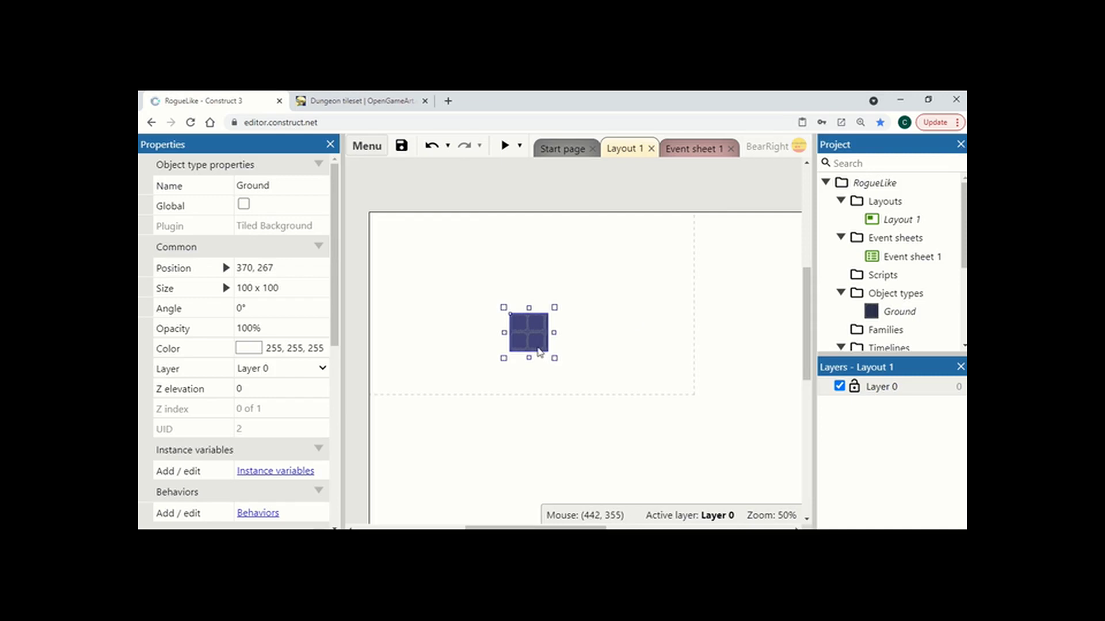
Move Ground to the layout's top-left corner and stretch it over the whole layout.
{"action": "left_click_drag", "start_coordinate": [531, 334], "coordinate": [391, 232]}
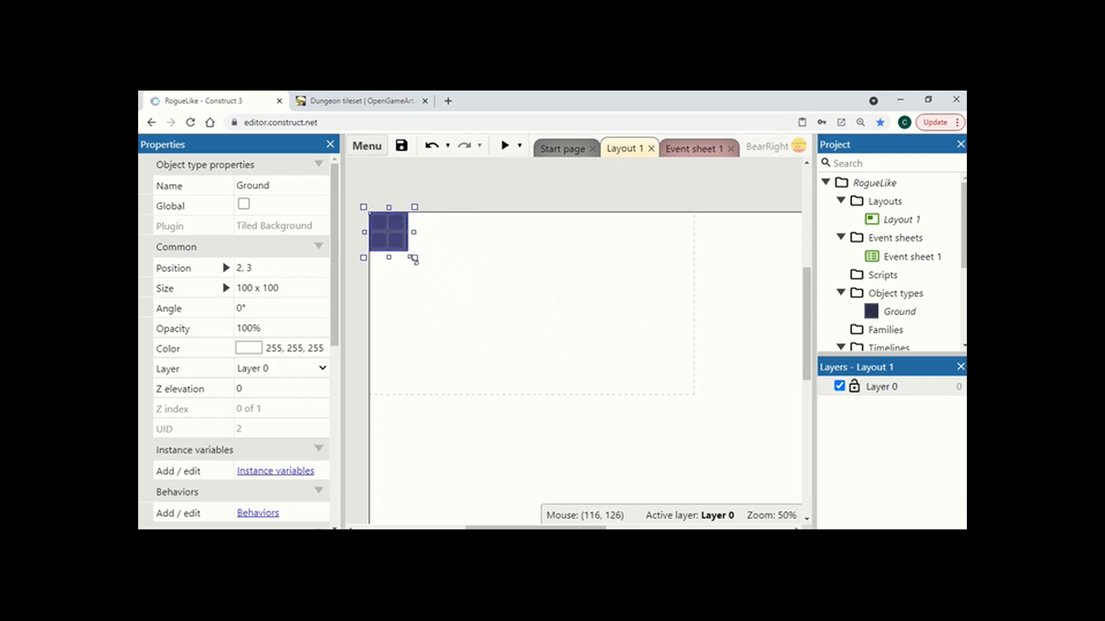
{"action": "left_click_drag", "start_coordinate": [415, 259], "coordinate": [701, 404]}
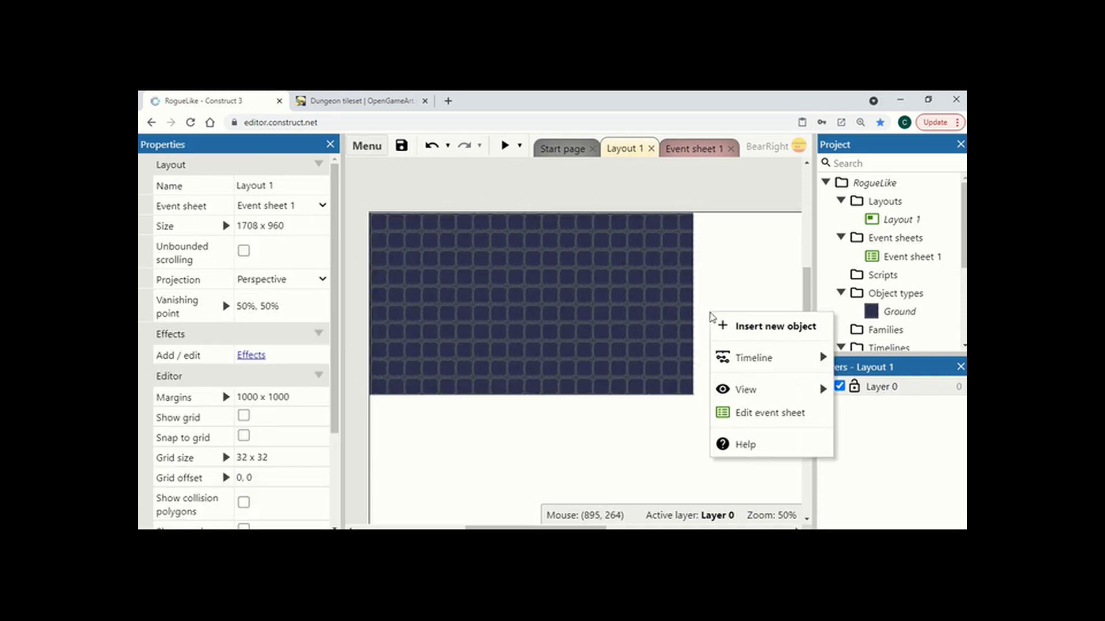
Insert a new Sprite object named Wall1 into the layout.
{"action": "left_click", "coordinate": [775, 326]}
{"action": "type", "text": "W"}
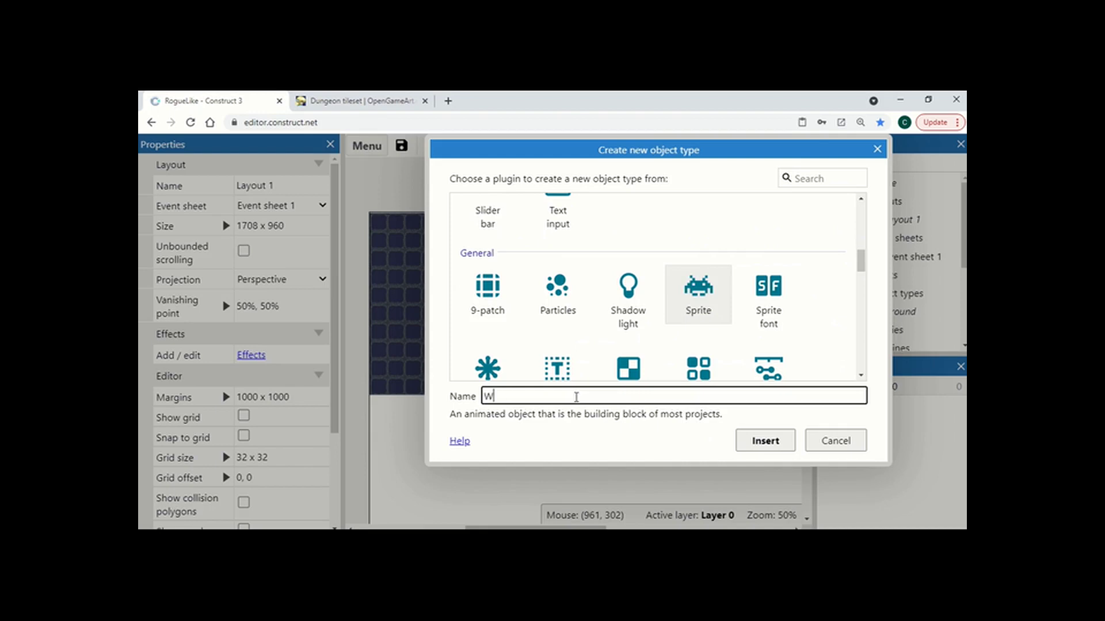
{"action": "type", "text": "all1"}
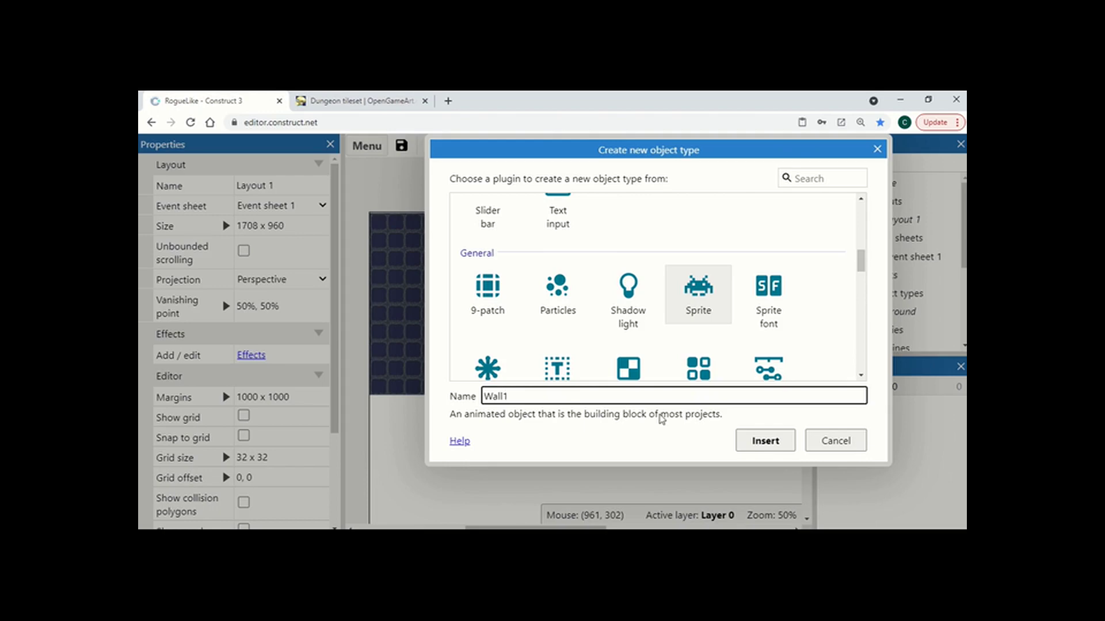
{"action": "left_click", "coordinate": [764, 441]}
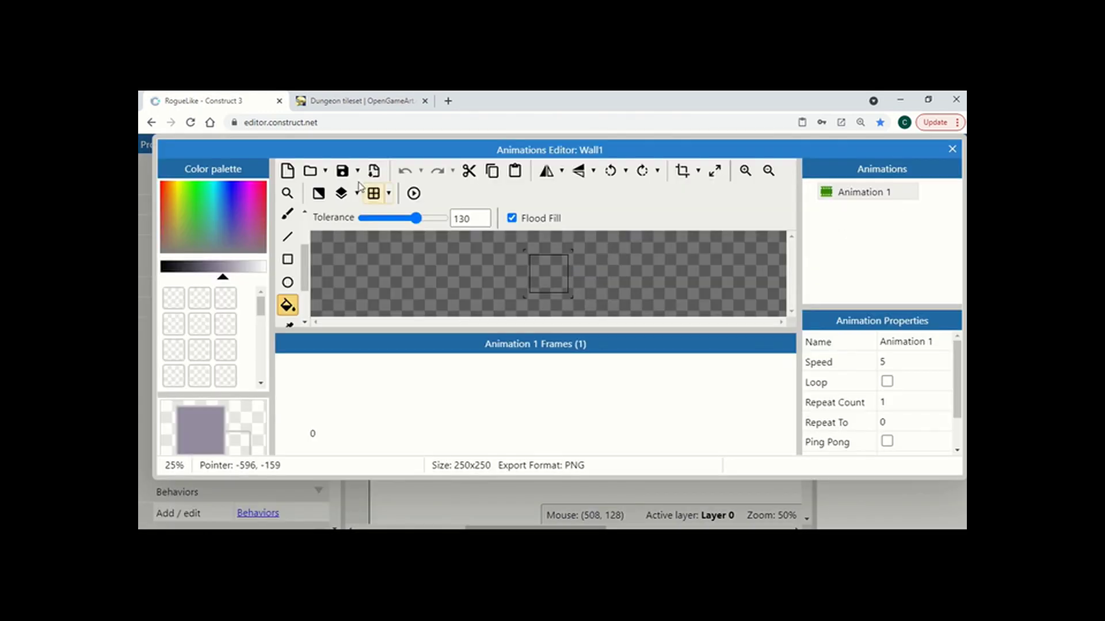
Load WallBack.png as Wall1's image and crop away its empty border.
{"action": "left_click", "coordinate": [310, 171]}
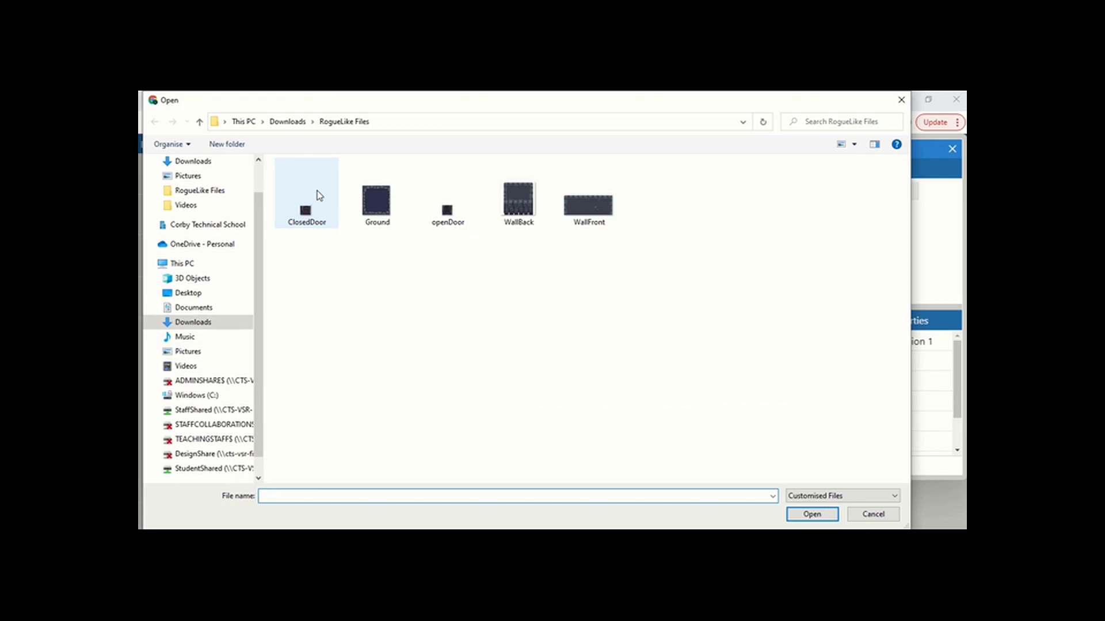
{"action": "mouse_move", "coordinate": [518, 193]}
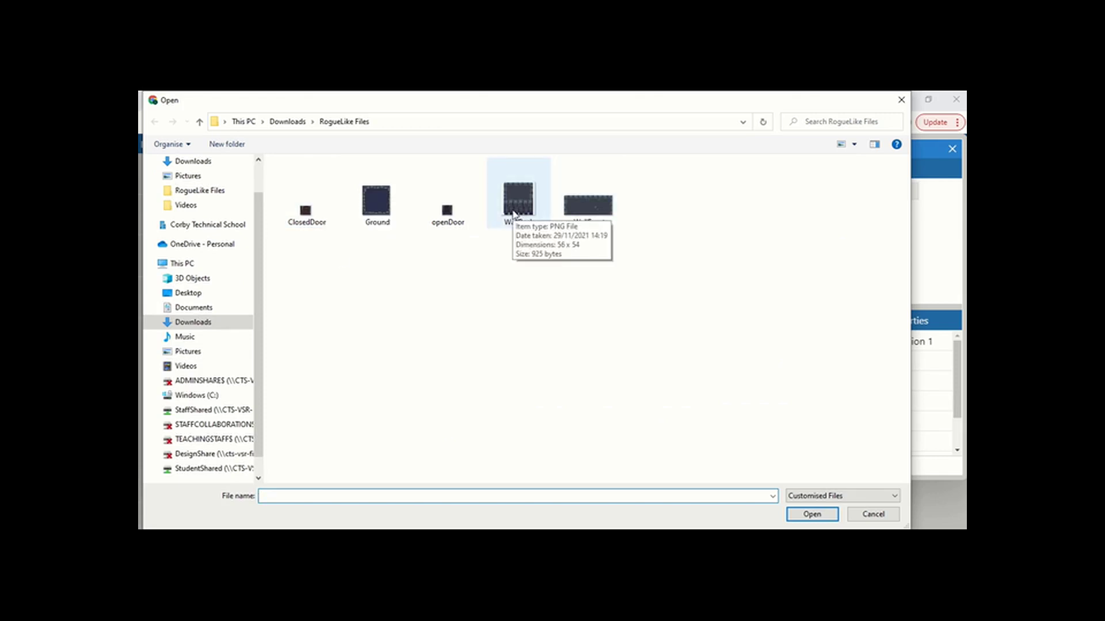
{"action": "left_click", "coordinate": [811, 515]}
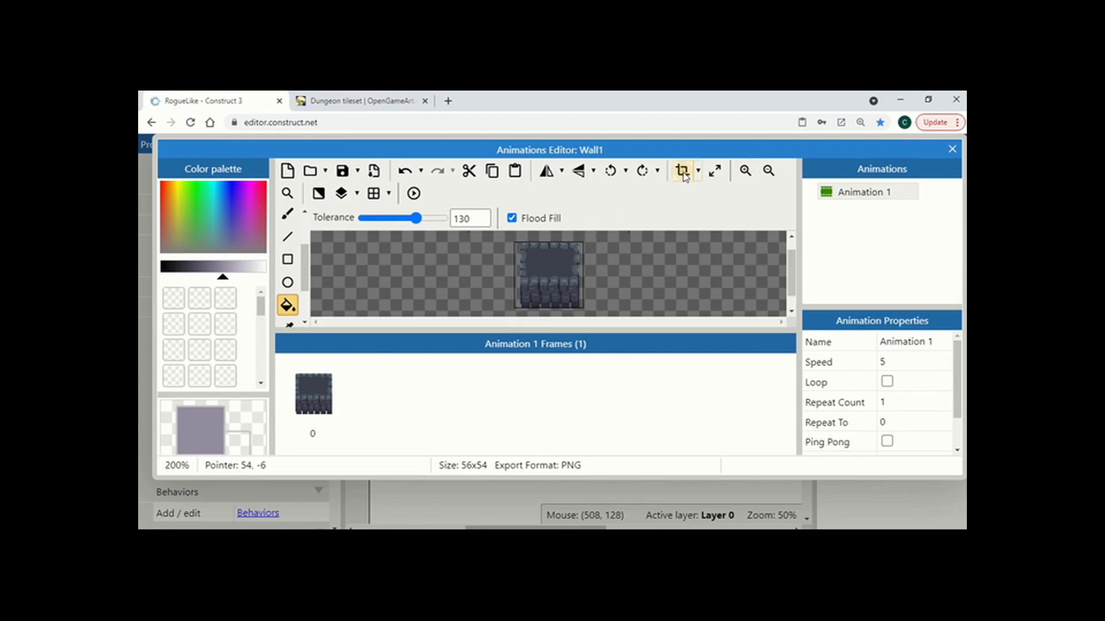
{"action": "left_click", "coordinate": [680, 170]}
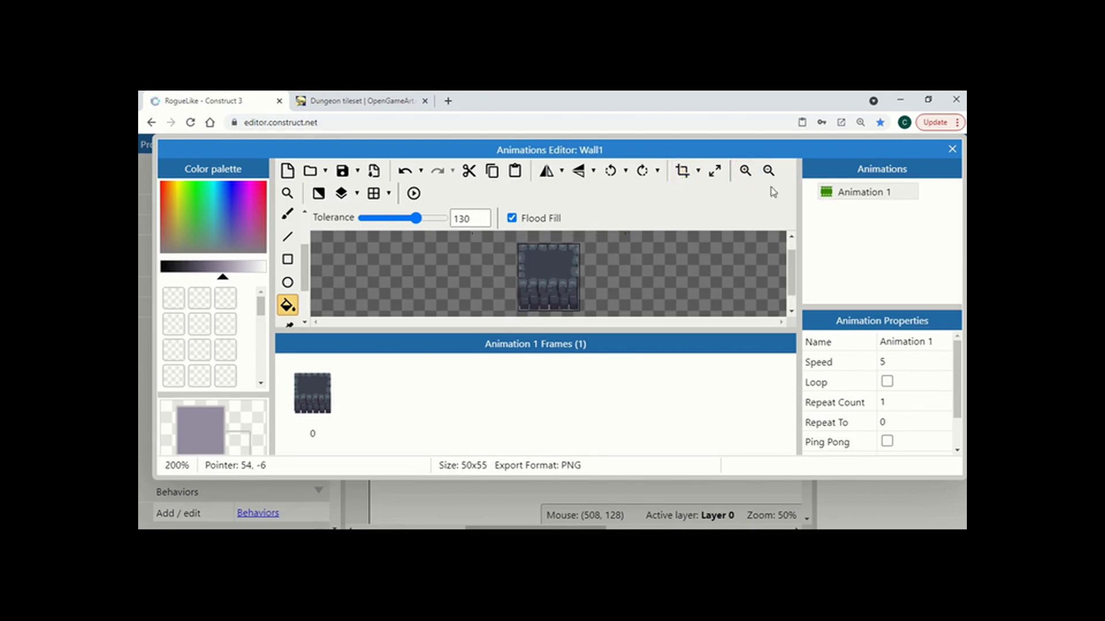
{"action": "left_click", "coordinate": [951, 148]}
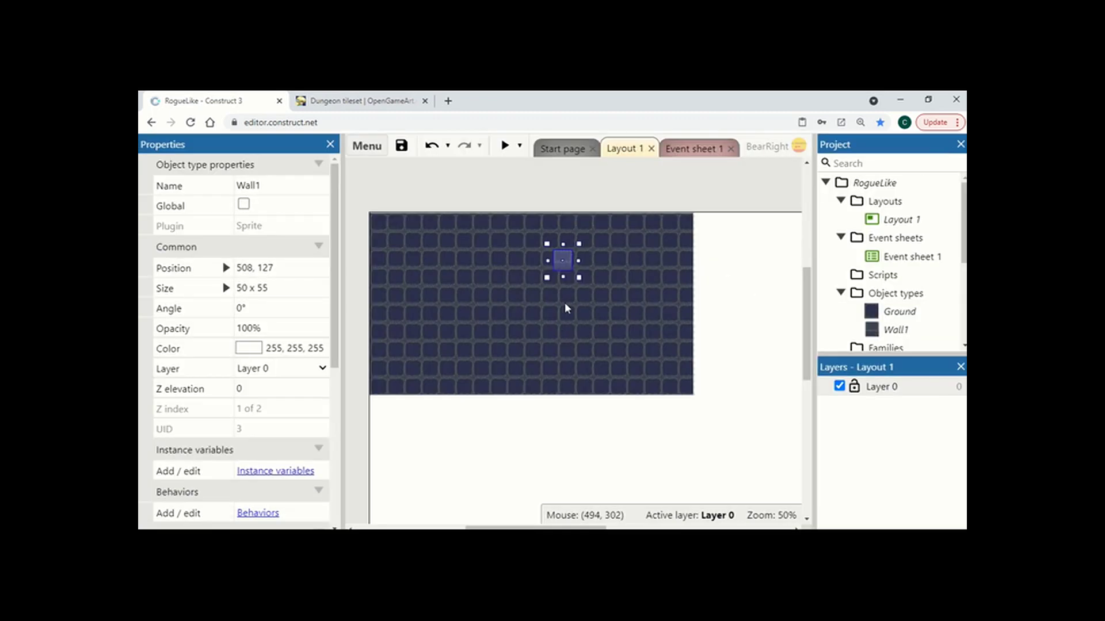
Fit Wall1 into the floor's top-left corner, stretch it along the top edge, then undo the stretch.
{"action": "left_click_drag", "start_coordinate": [561, 259], "coordinate": [394, 233]}
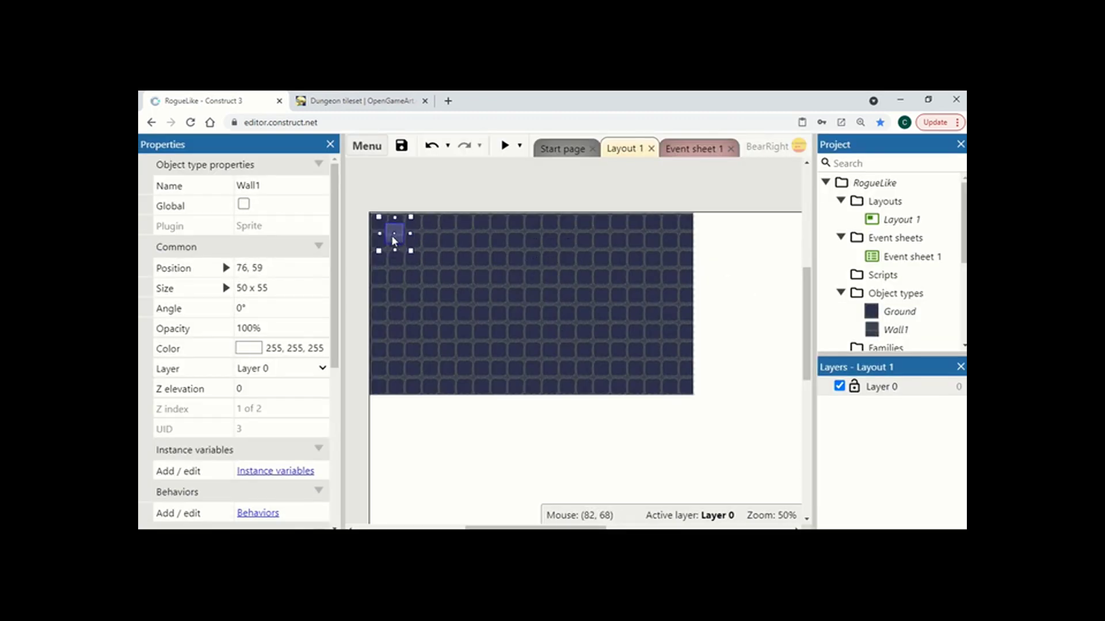
{"action": "left_click_drag", "start_coordinate": [394, 235], "coordinate": [373, 222]}
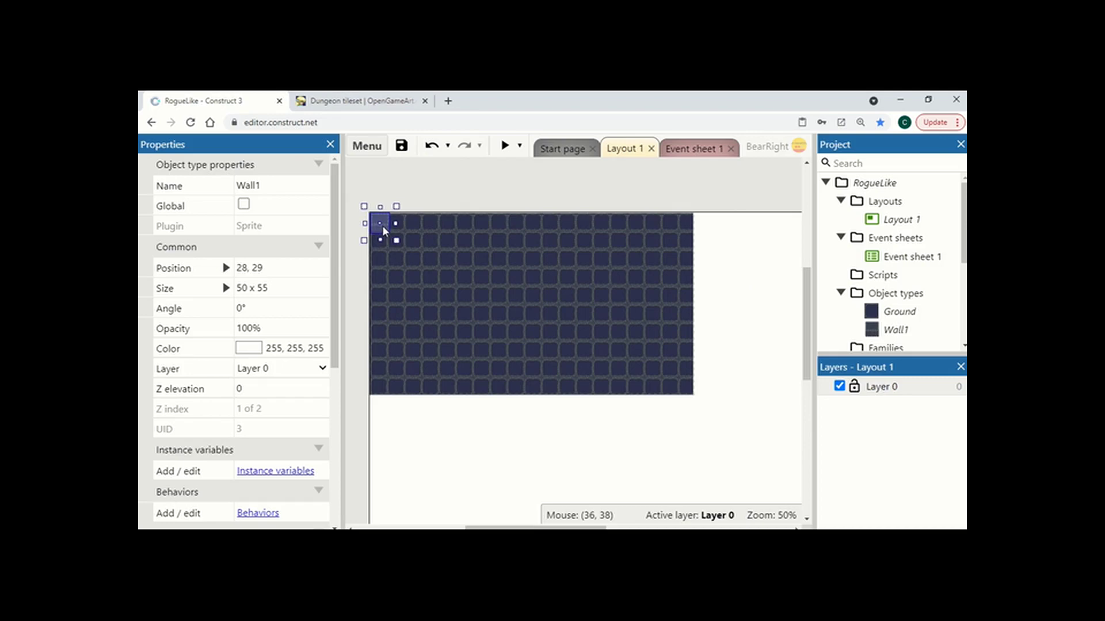
{"action": "left_click_drag", "start_coordinate": [395, 223], "coordinate": [717, 221]}
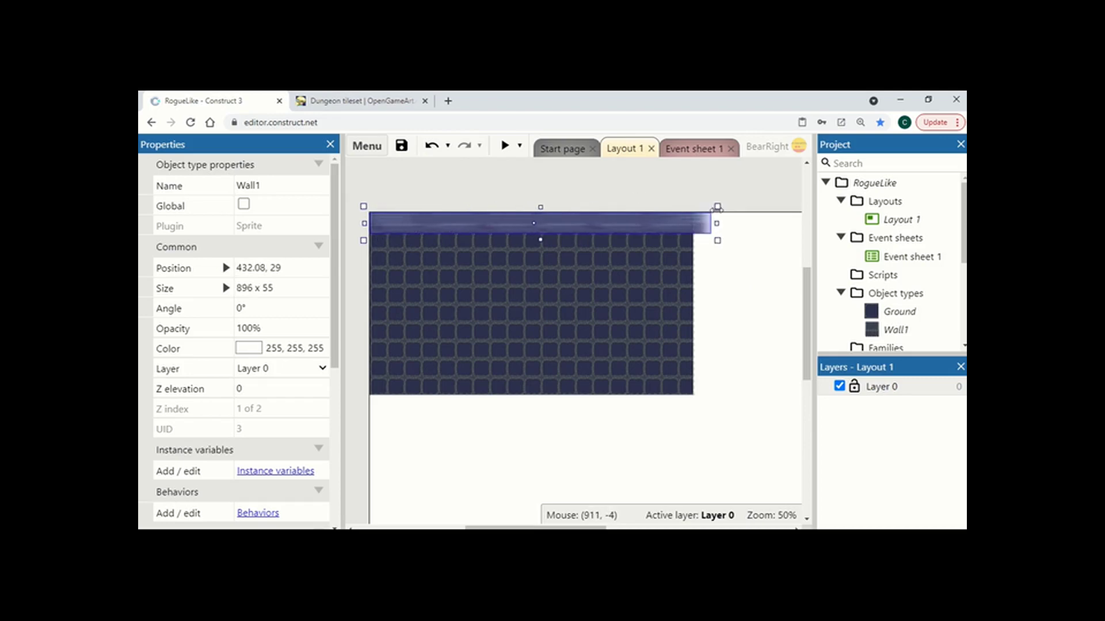
{"action": "left_click_drag", "start_coordinate": [717, 223], "coordinate": [700, 222]}
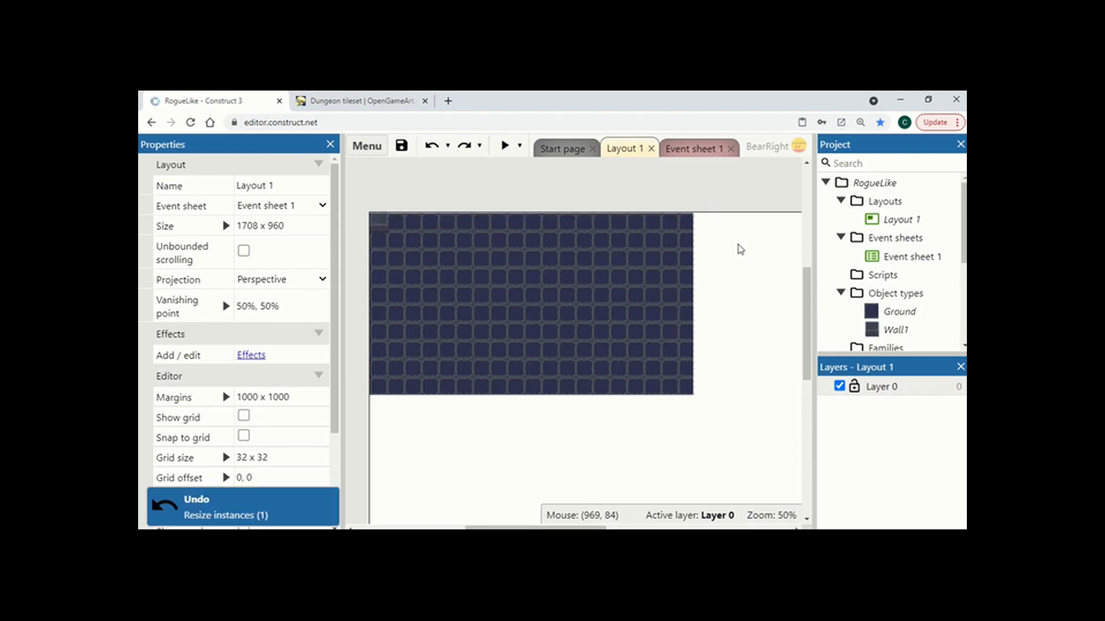
Turn on Snap to grid for the layout with a 16 × 16 grid size.
{"action": "left_click", "coordinate": [378, 224]}
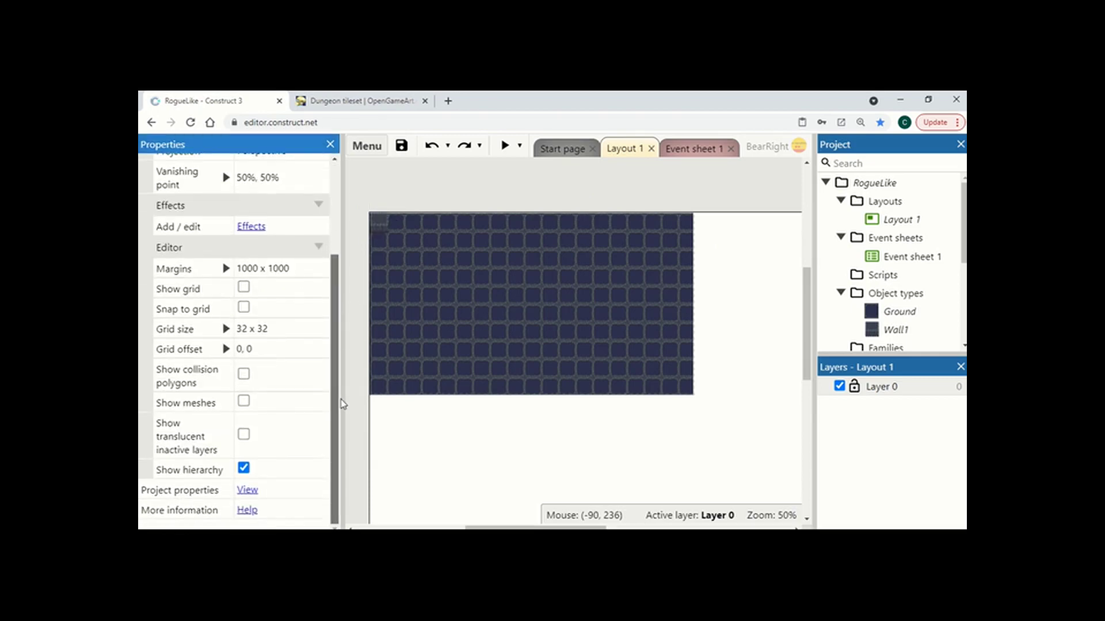
{"action": "mouse_move", "coordinate": [243, 321]}
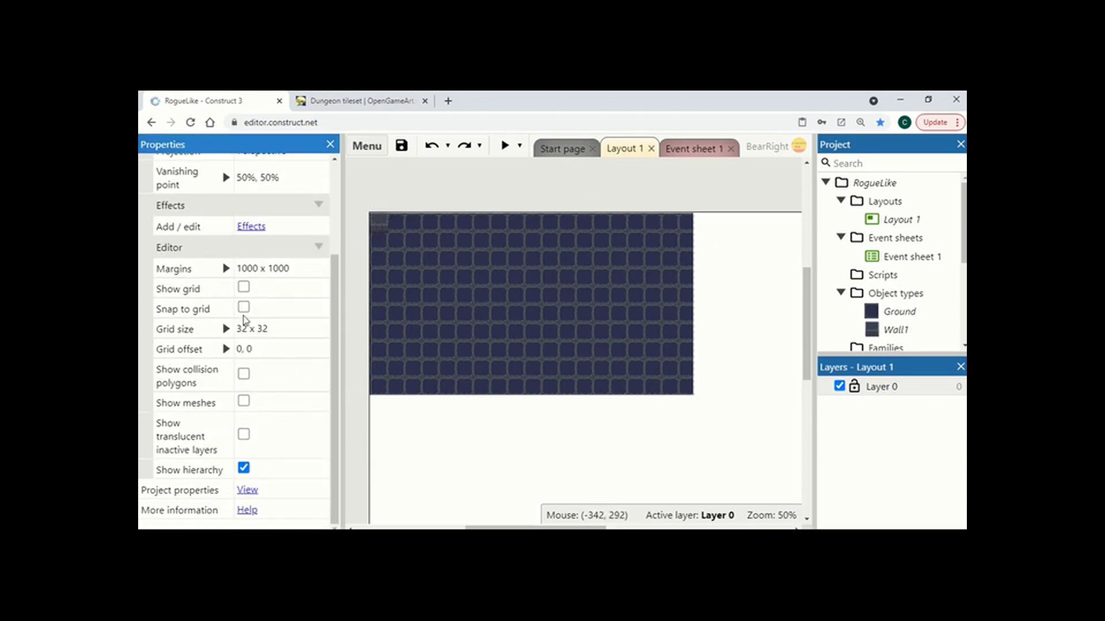
{"action": "left_click", "coordinate": [243, 309]}
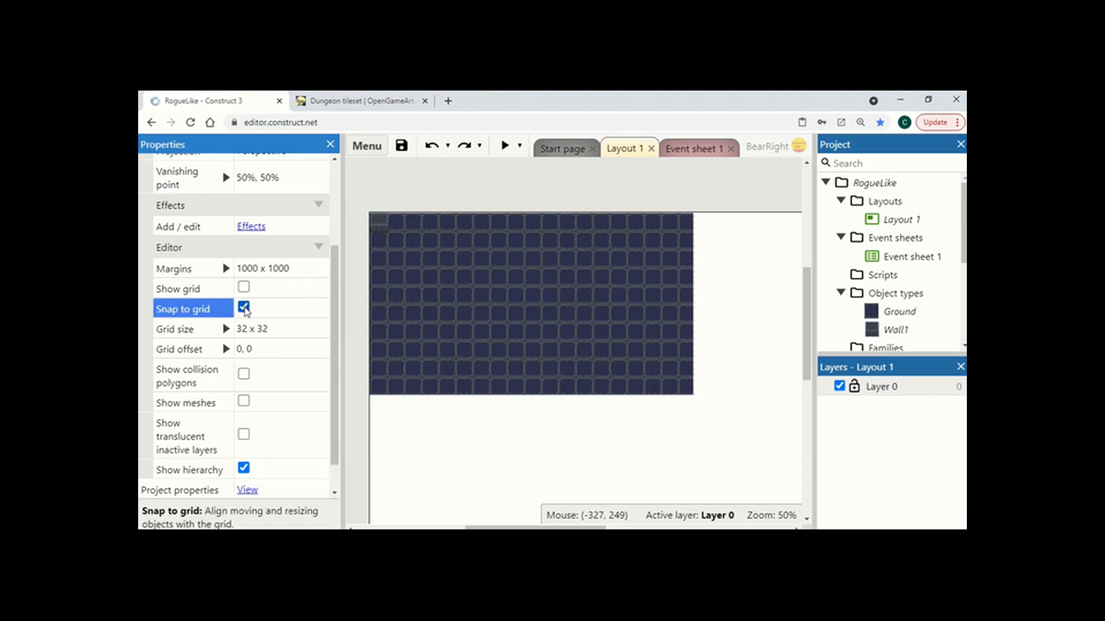
{"action": "left_click", "coordinate": [227, 327]}
{"action": "type", "text": "16"}
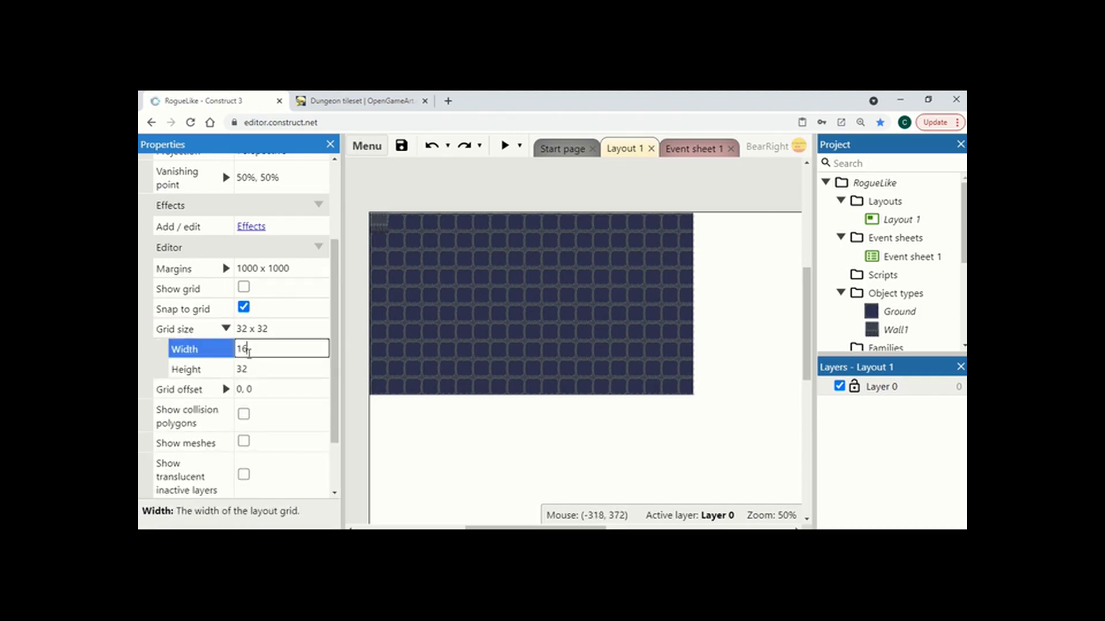
{"action": "left_click", "coordinate": [282, 368]}
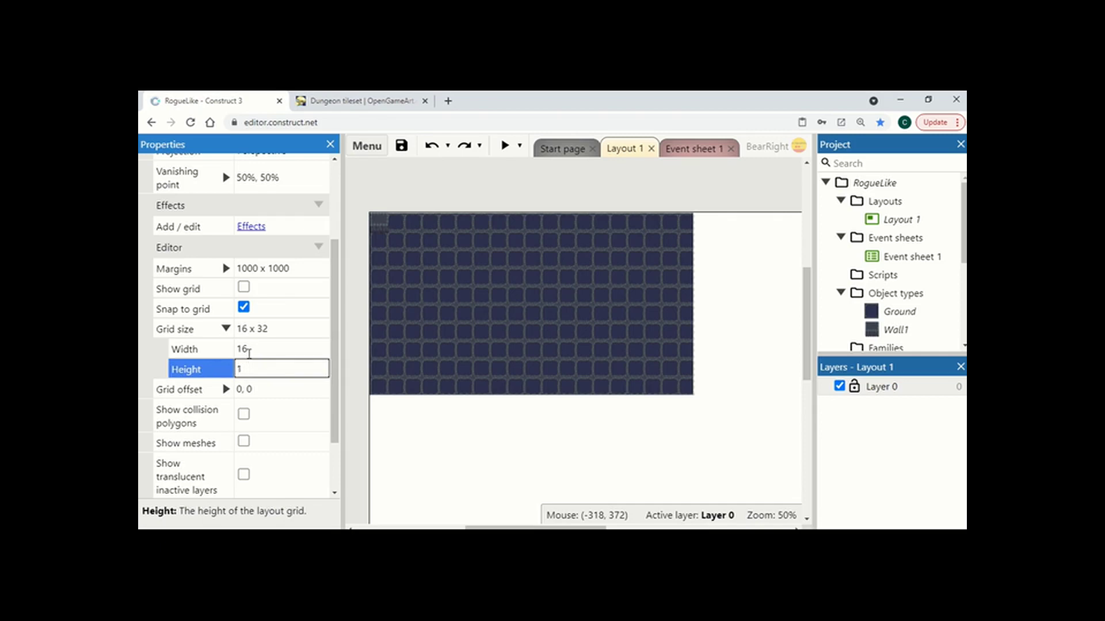
{"action": "left_click", "coordinate": [380, 227]}
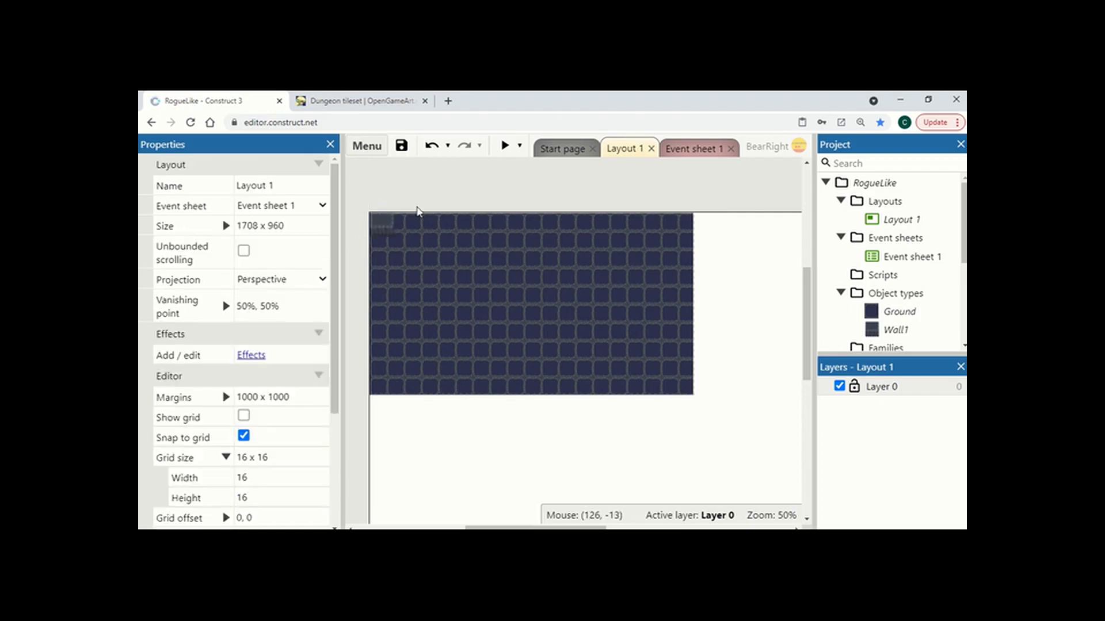
Copy Wall1 pieces along the top edge until the row reaches the floor's right side.
{"action": "left_click", "coordinate": [382, 226]}
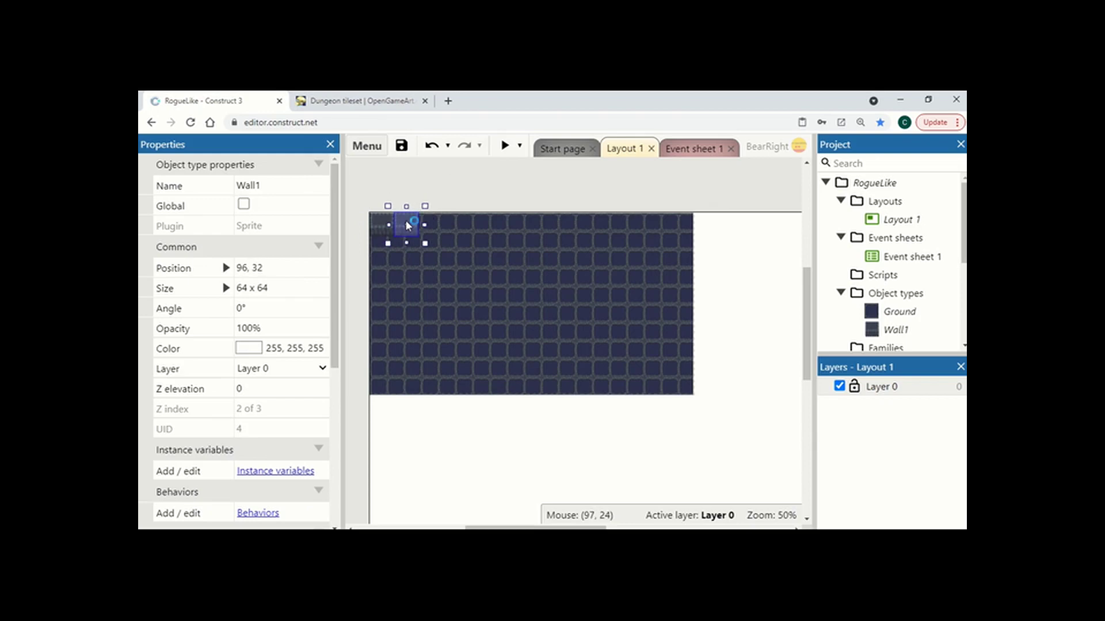
{"action": "double_click", "coordinate": [406, 225]}
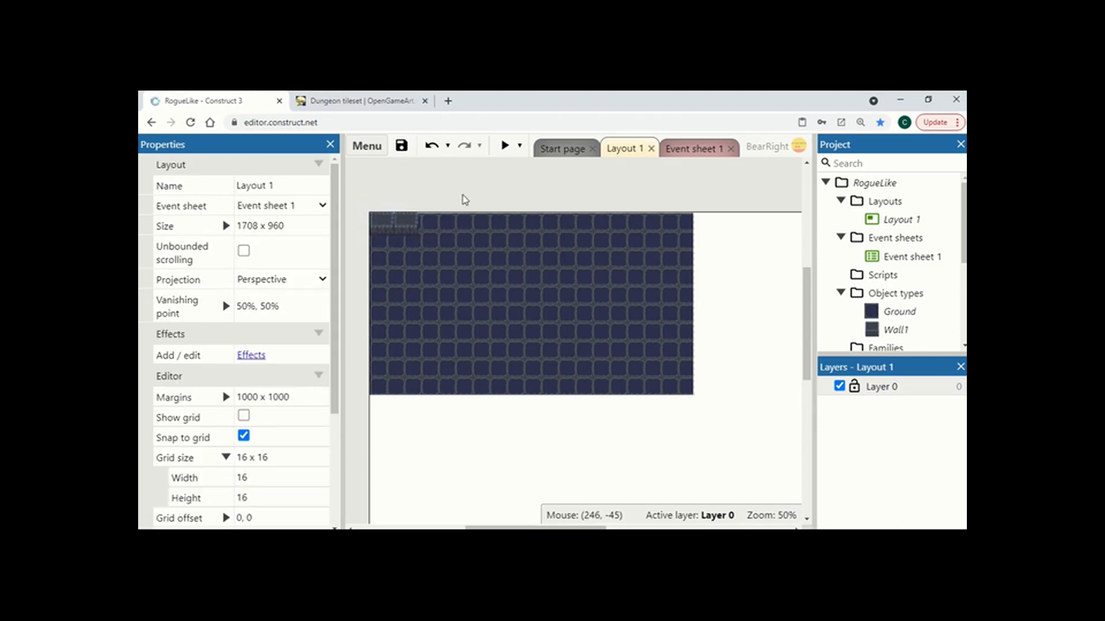
{"action": "left_click", "coordinate": [526, 225]}
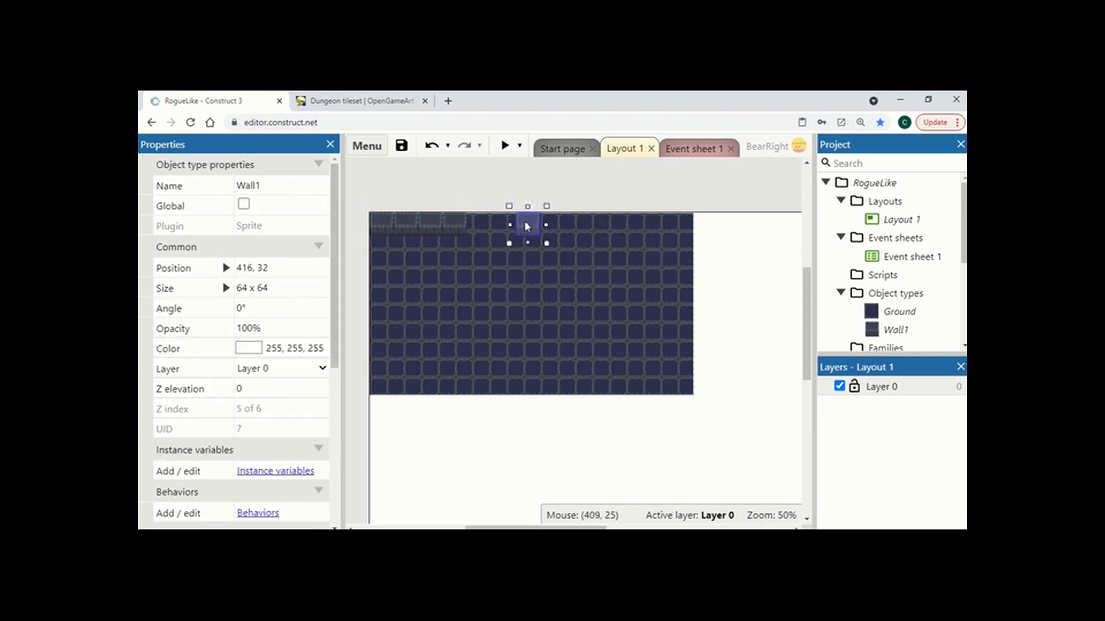
{"action": "left_click_drag", "start_coordinate": [525, 226], "coordinate": [558, 231]}
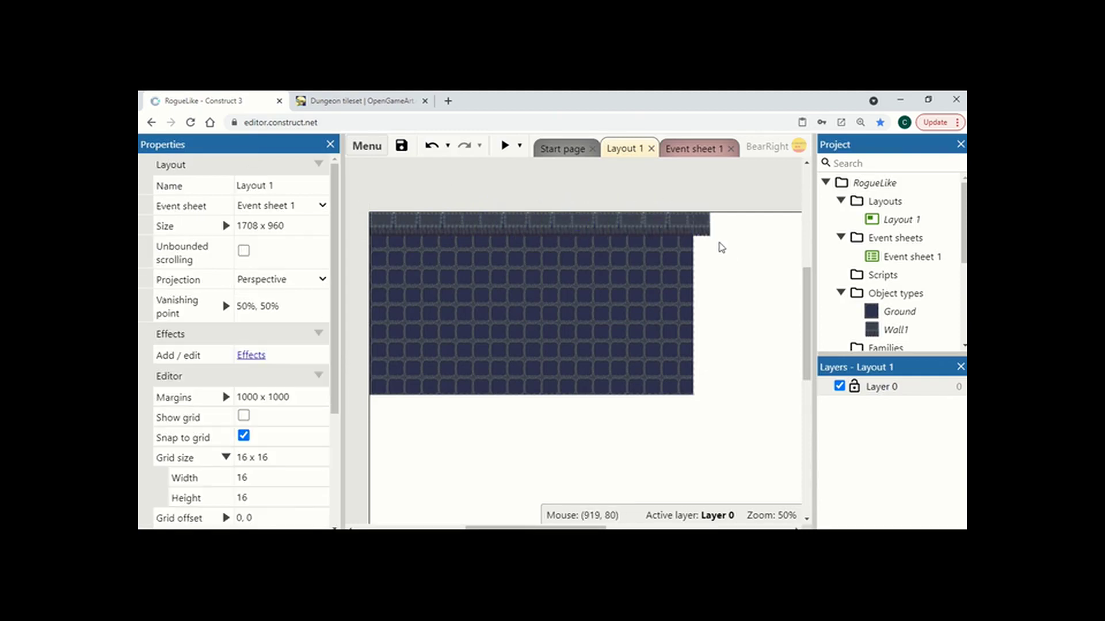
Insert a new Sprite object named Wall2 beside the floor's right edge.
{"action": "right_click", "coordinate": [720, 246]}
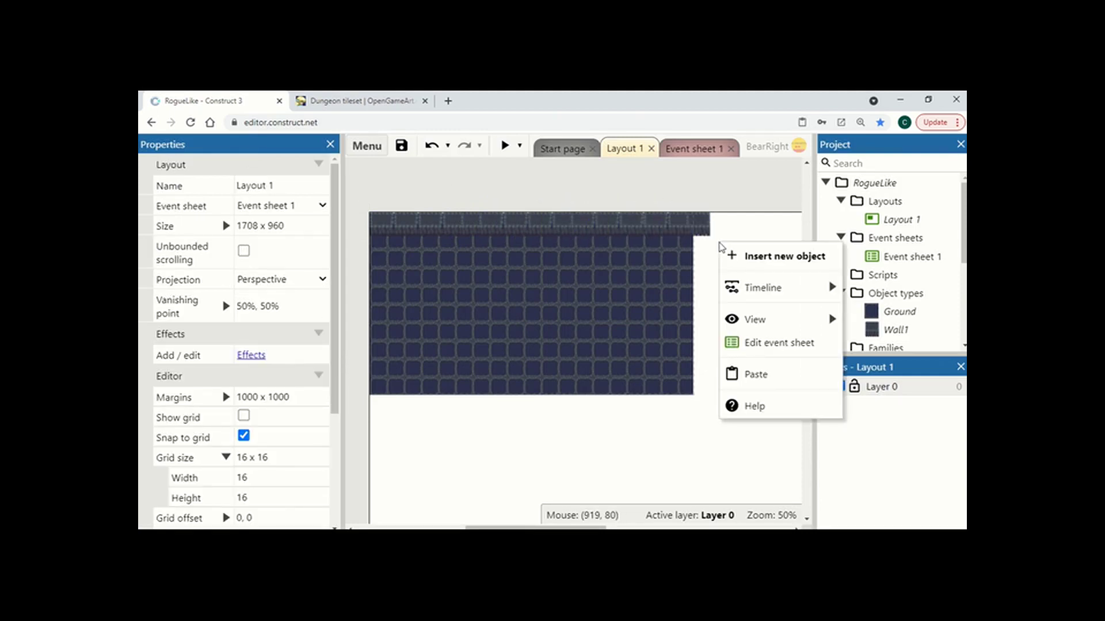
{"action": "left_click", "coordinate": [783, 255]}
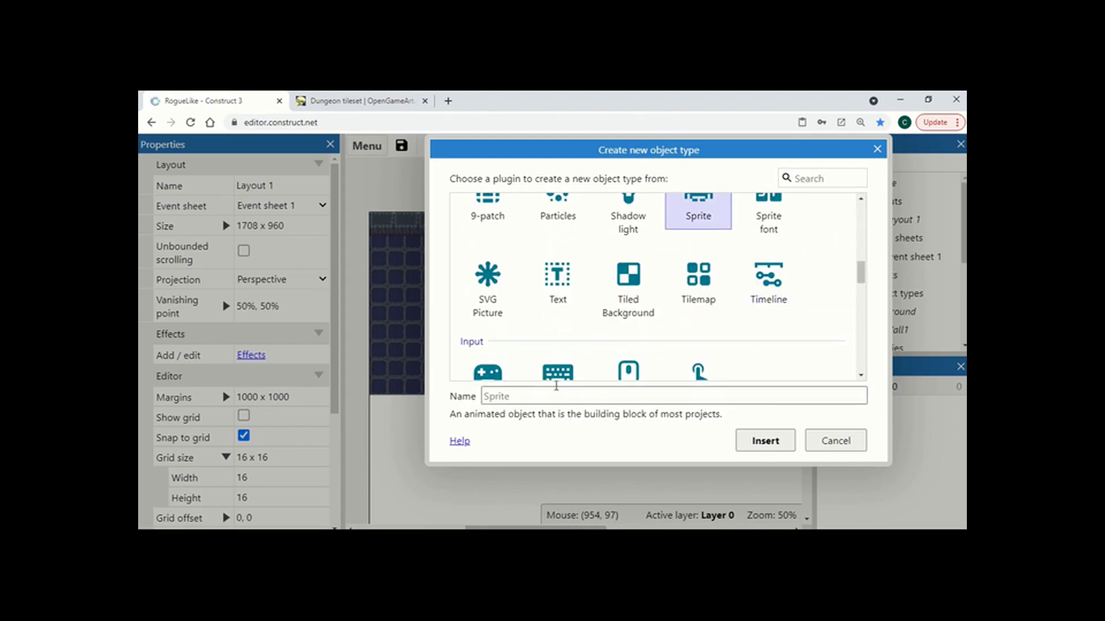
{"action": "type", "text": "Wall2"}
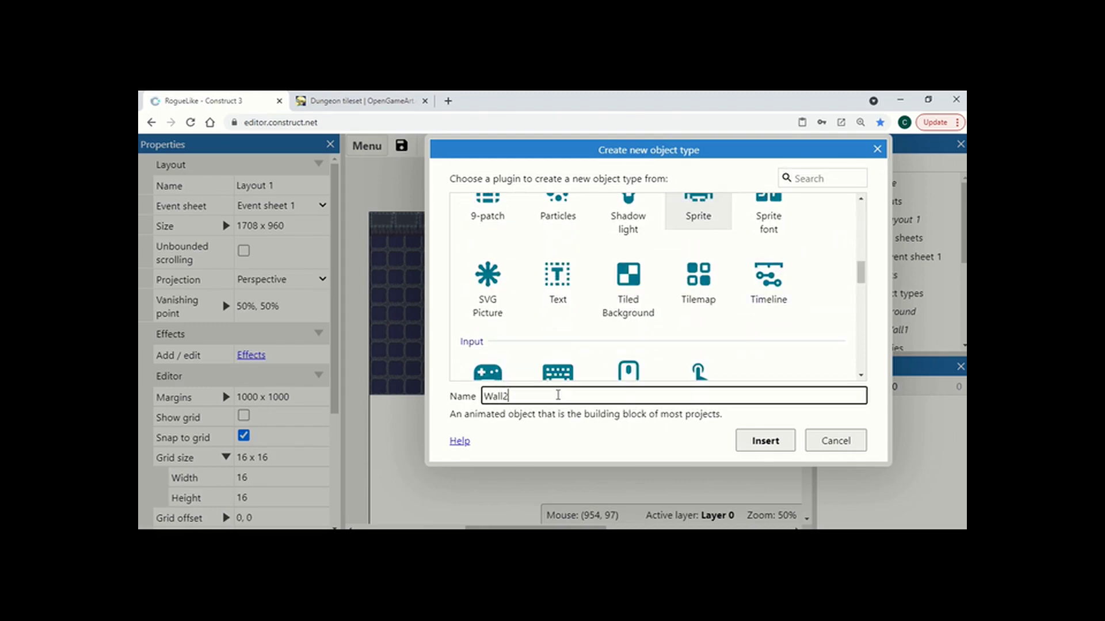
{"action": "left_click", "coordinate": [764, 441]}
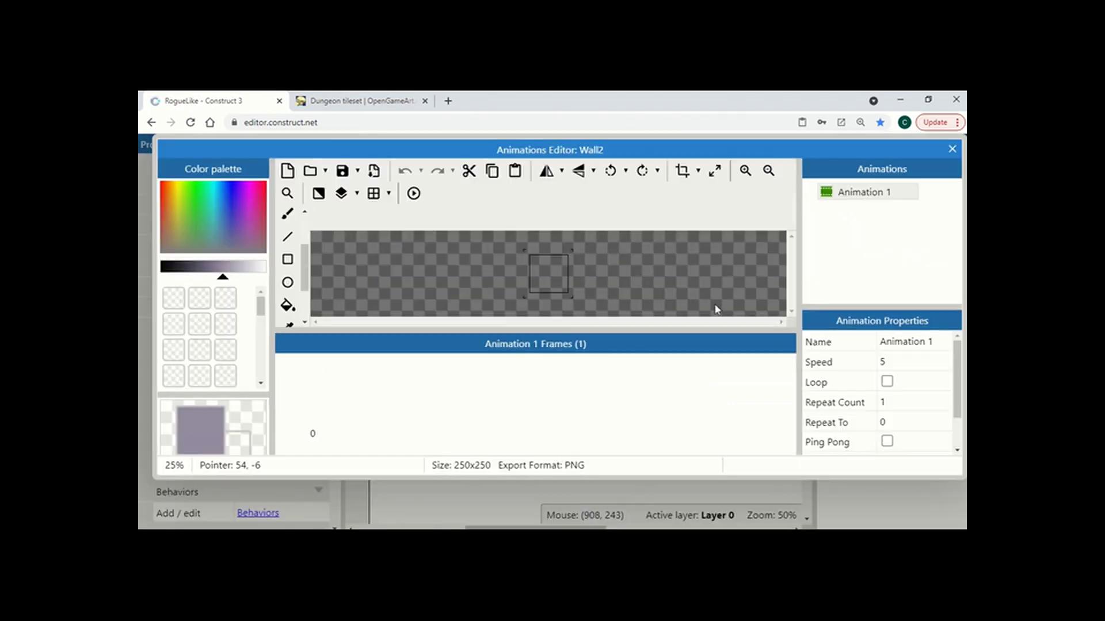
Load the WallFront image as Wall2's sprite image.
{"action": "left_click", "coordinate": [310, 171]}
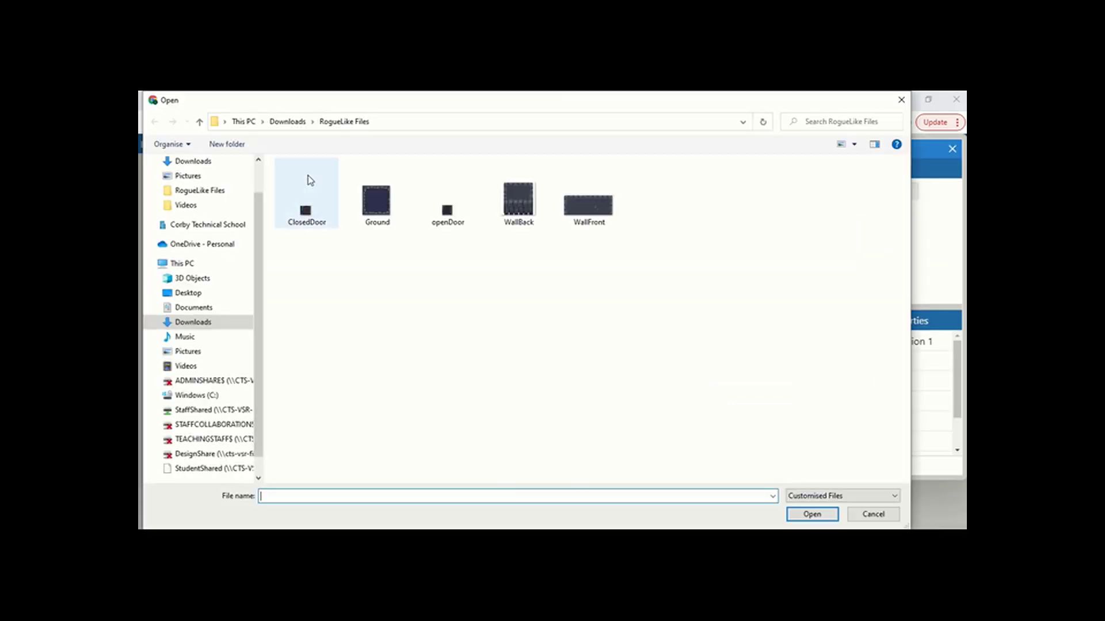
{"action": "left_click", "coordinate": [588, 203]}
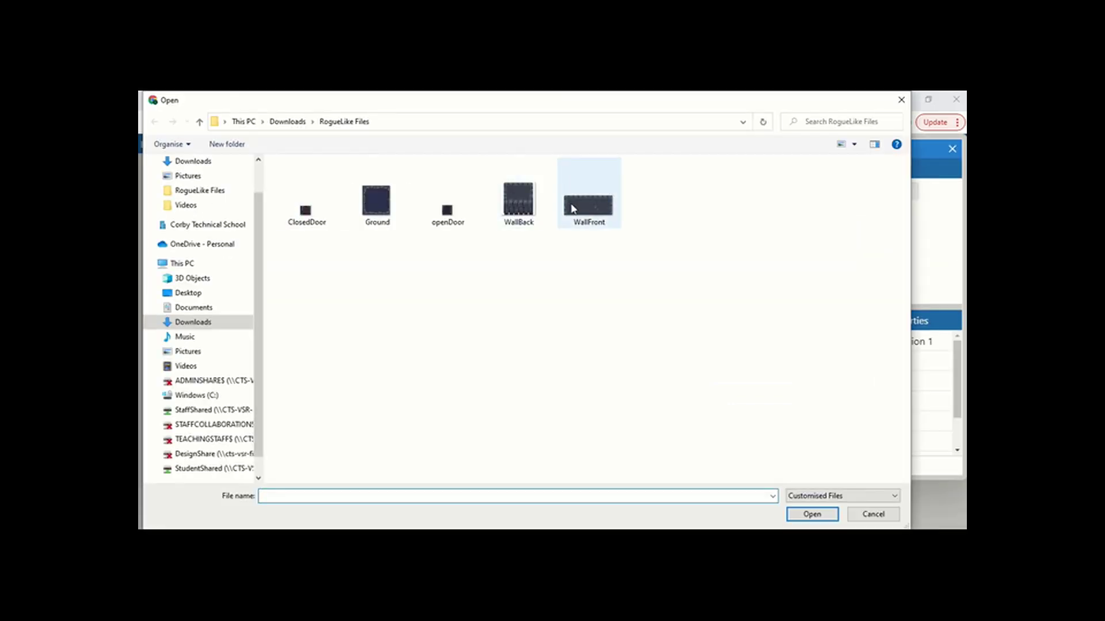
{"action": "left_click", "coordinate": [811, 514]}
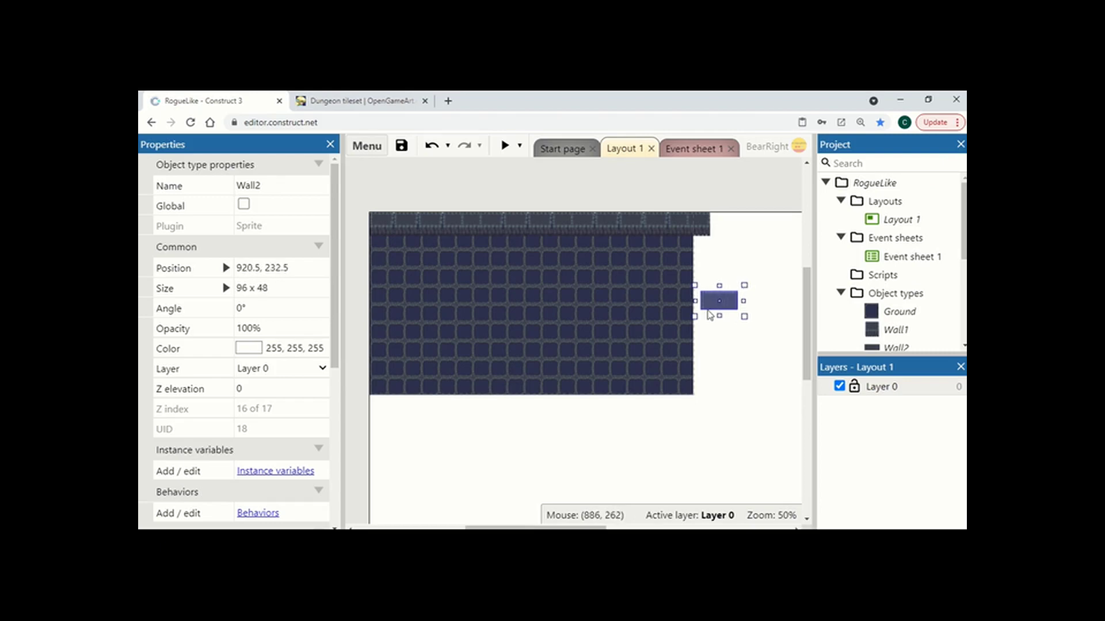
Place Wall2 at the floor's bottom-left corner and duplicate copies along the bottom edge.
{"action": "left_click_drag", "start_coordinate": [719, 301], "coordinate": [388, 387]}
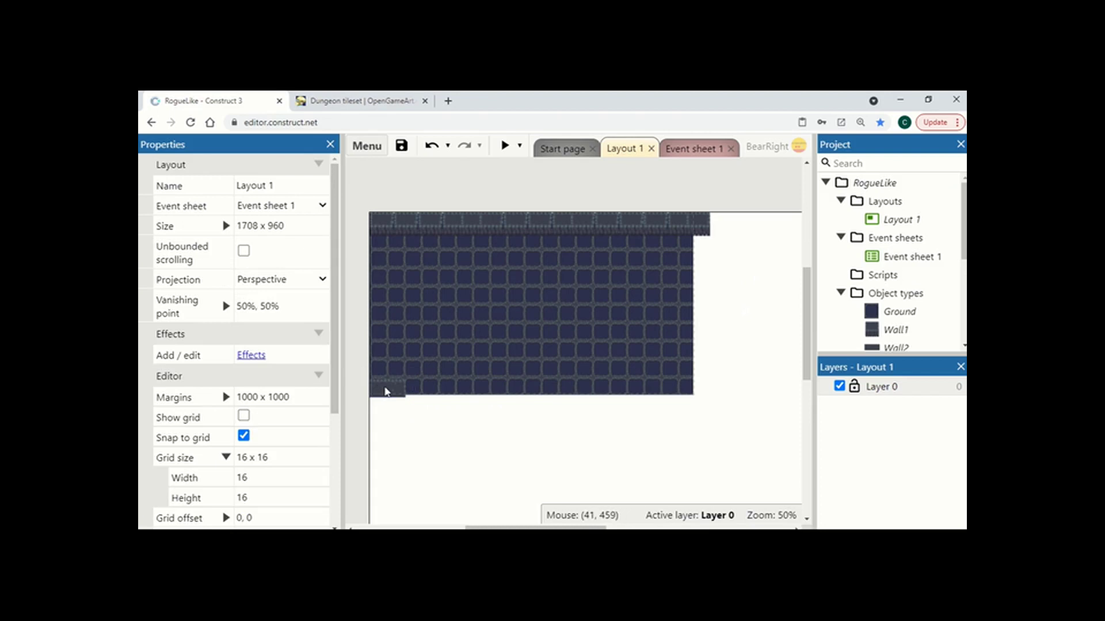
{"action": "mouse_move", "coordinate": [404, 385]}
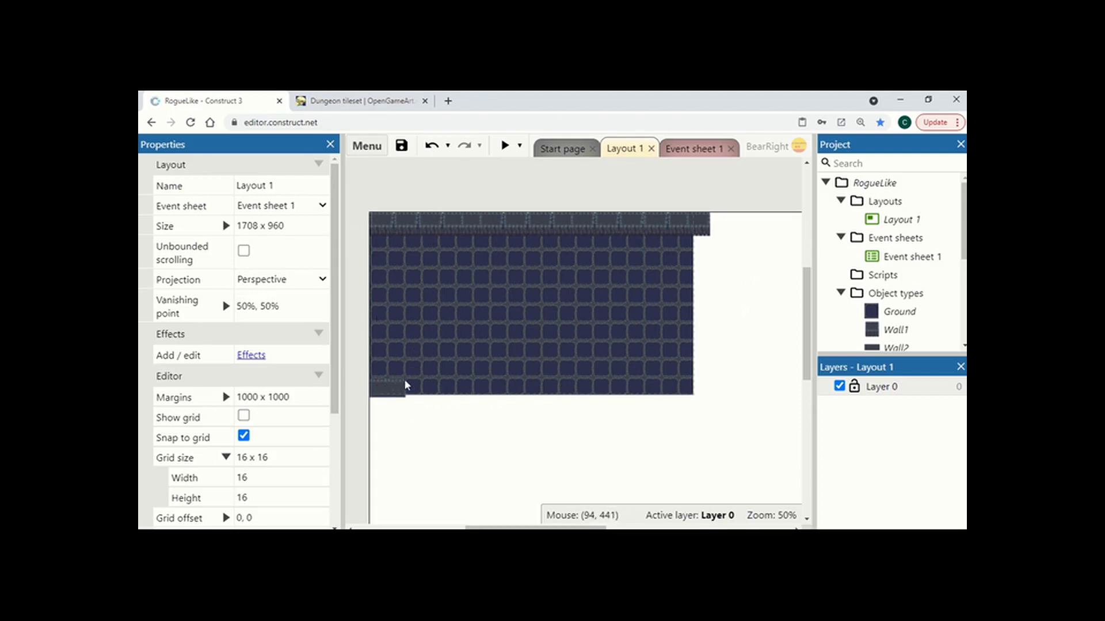
{"action": "left_click", "coordinate": [479, 413]}
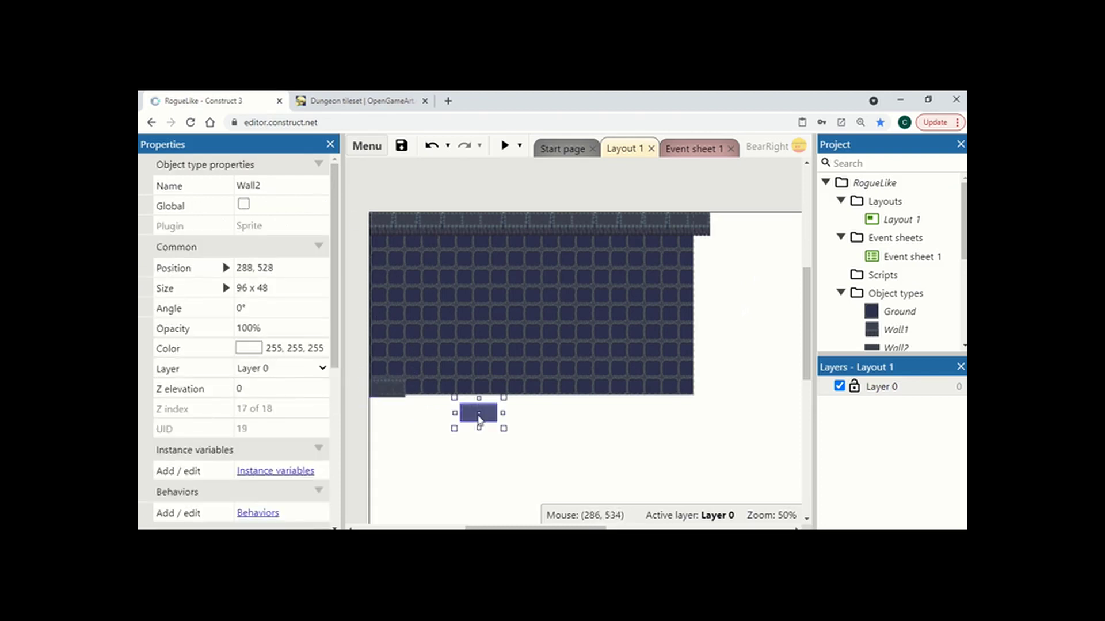
{"action": "left_click_drag", "start_coordinate": [479, 414], "coordinate": [422, 388]}
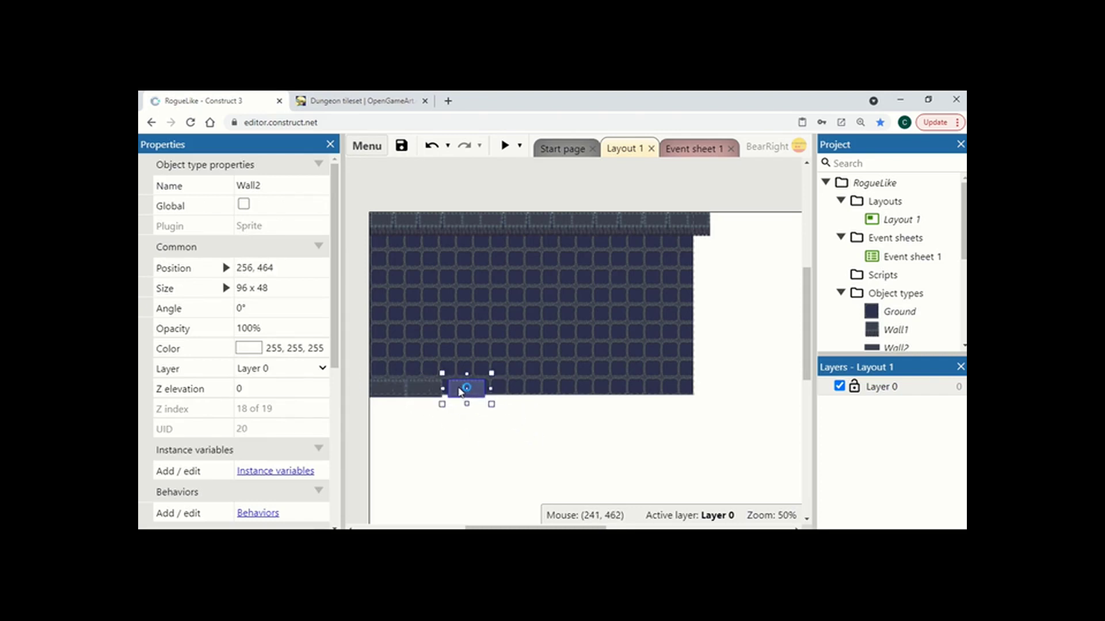
{"action": "double_click", "coordinate": [466, 388]}
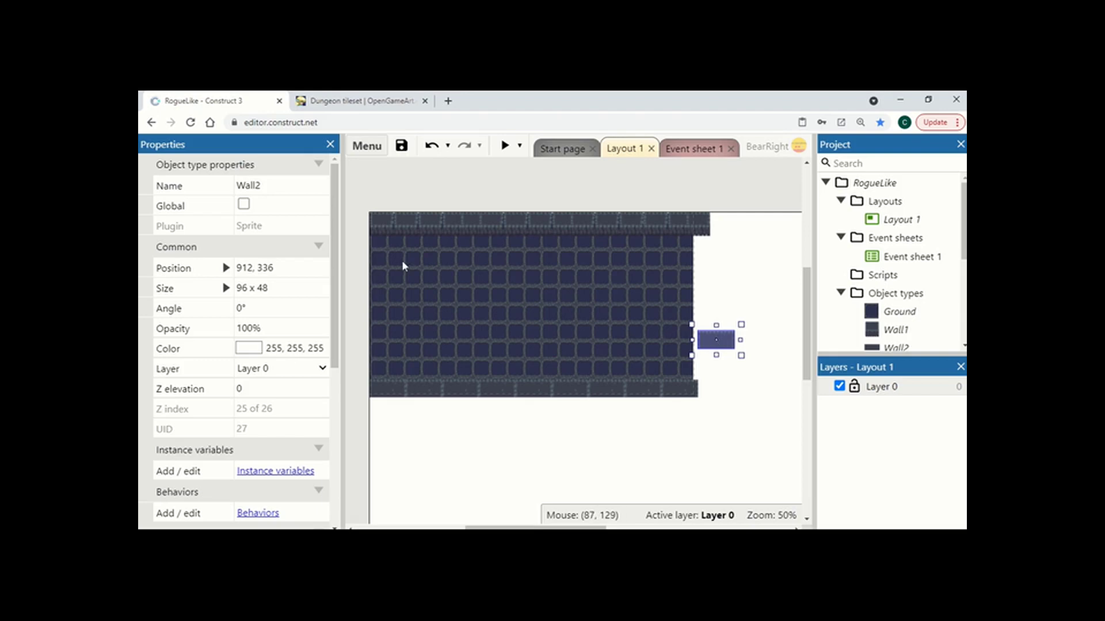
Rotate Wall2 pieces to 90 (270 on the right) and run them down both side edges.
{"action": "left_click", "coordinate": [280, 308]}
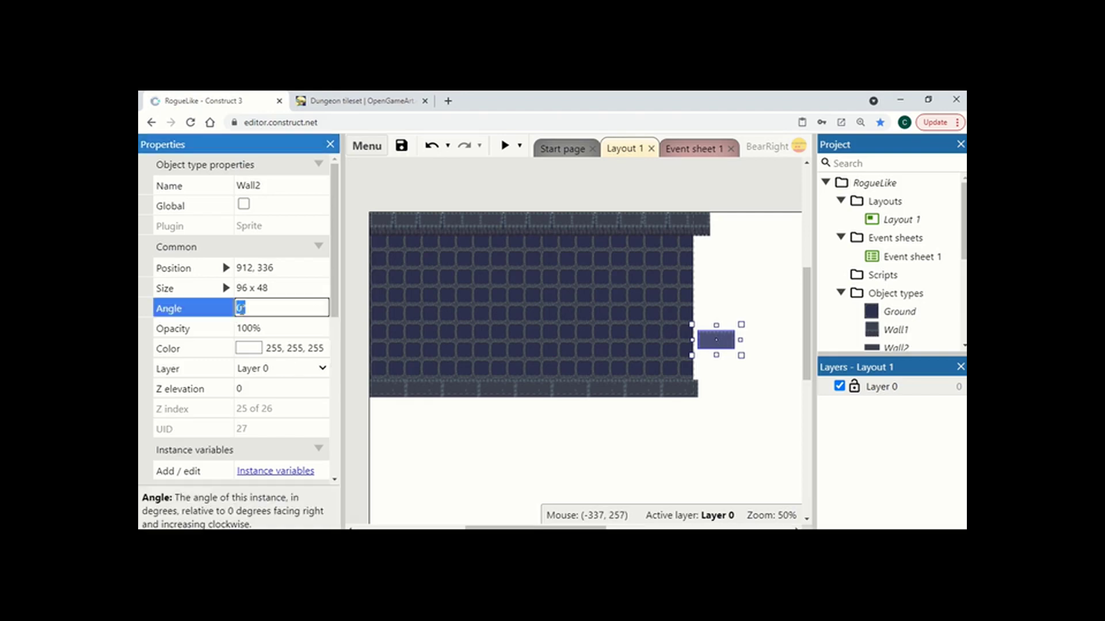
{"action": "type", "text": "90°"}
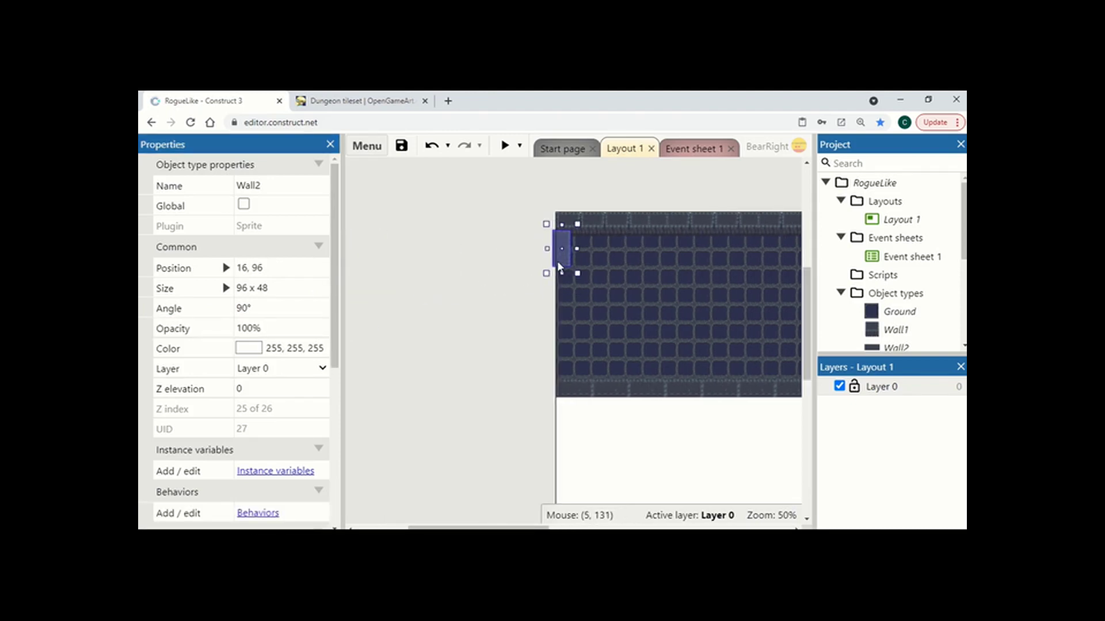
{"action": "mouse_move", "coordinate": [520, 297]}
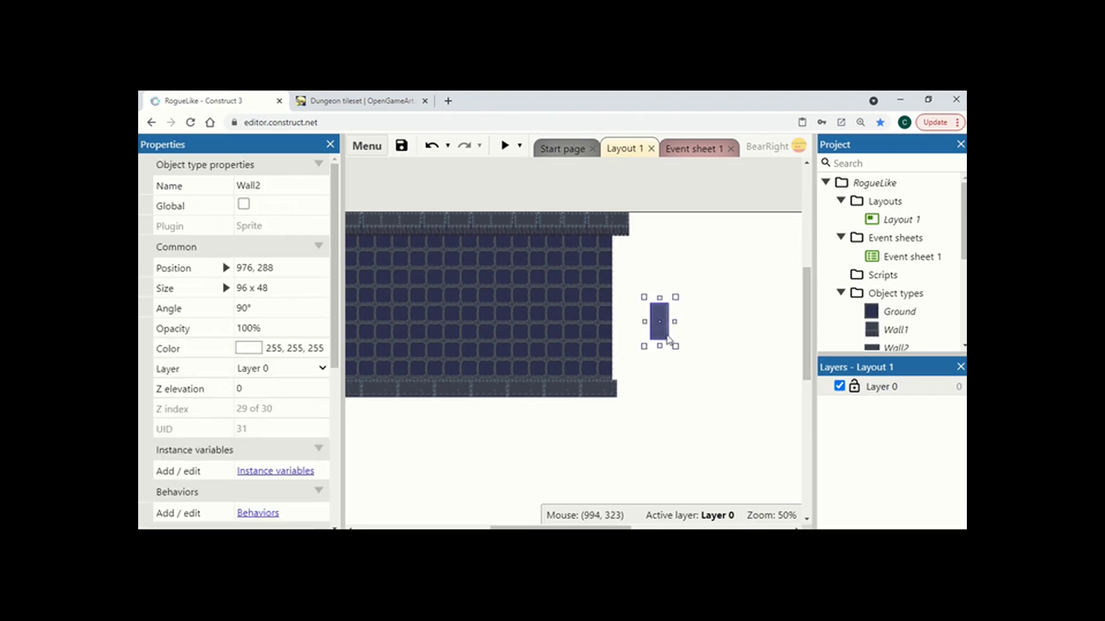
{"action": "left_click", "coordinate": [278, 309]}
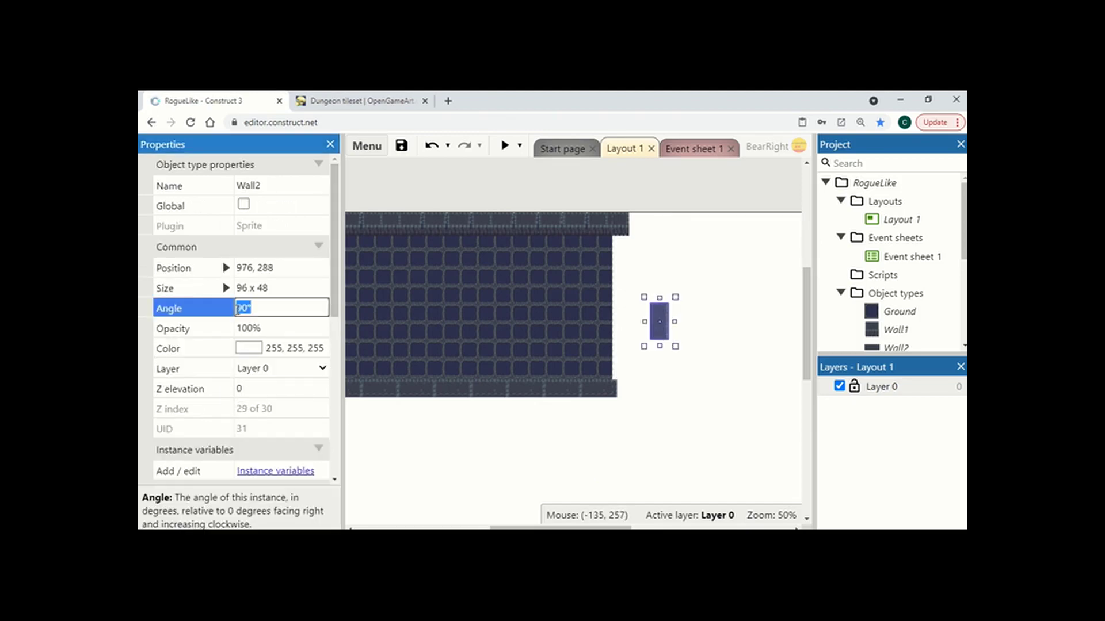
{"action": "left_click", "coordinate": [281, 328]}
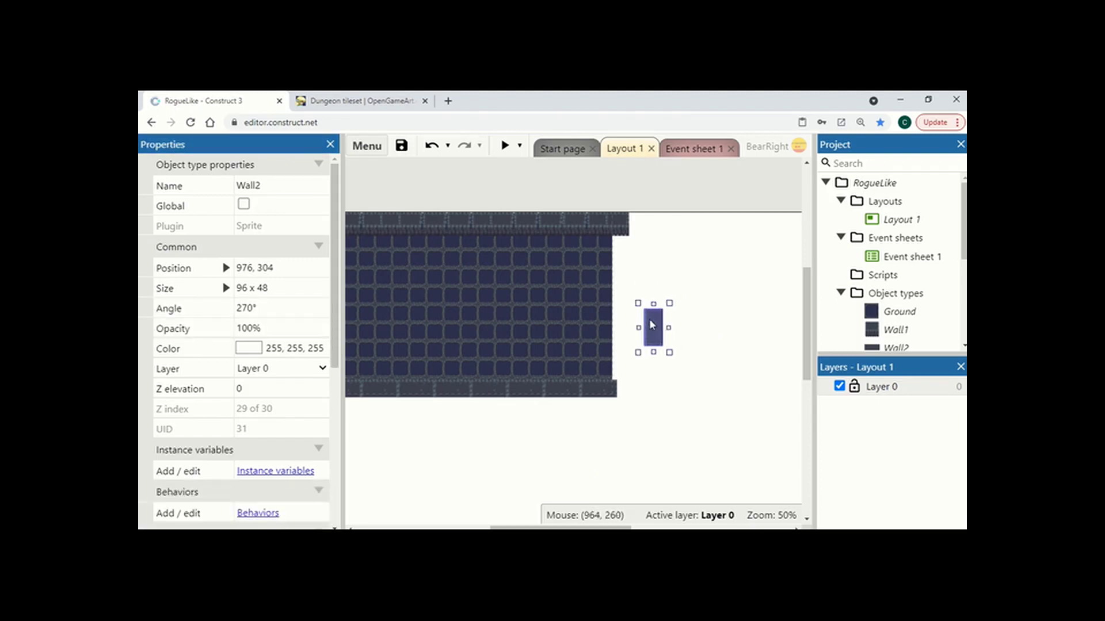
{"action": "left_click_drag", "start_coordinate": [652, 325], "coordinate": [615, 369]}
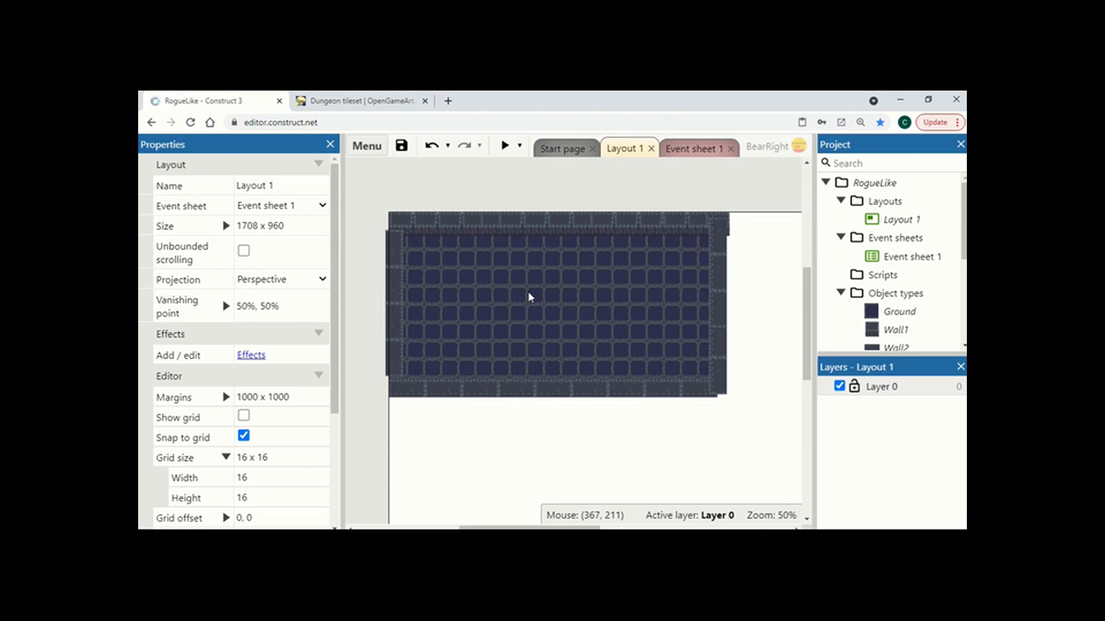
{"action": "mouse_move", "coordinate": [583, 304]}
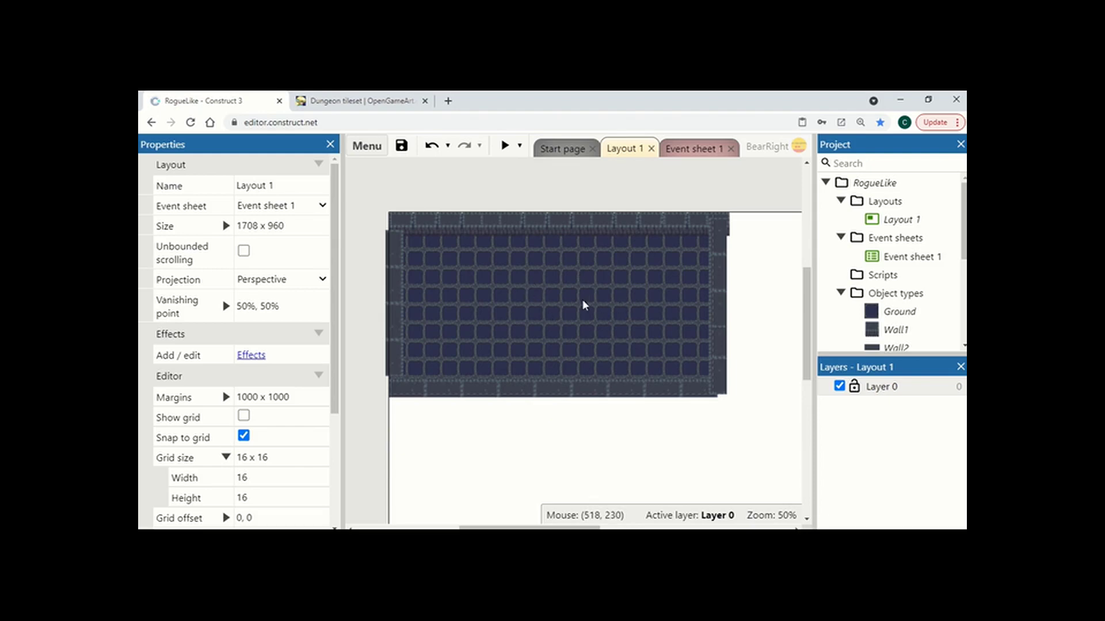
Set the Ground tiled background's Opacity to 60 so the floor fades beneath the walls.
{"action": "left_click", "coordinate": [899, 310]}
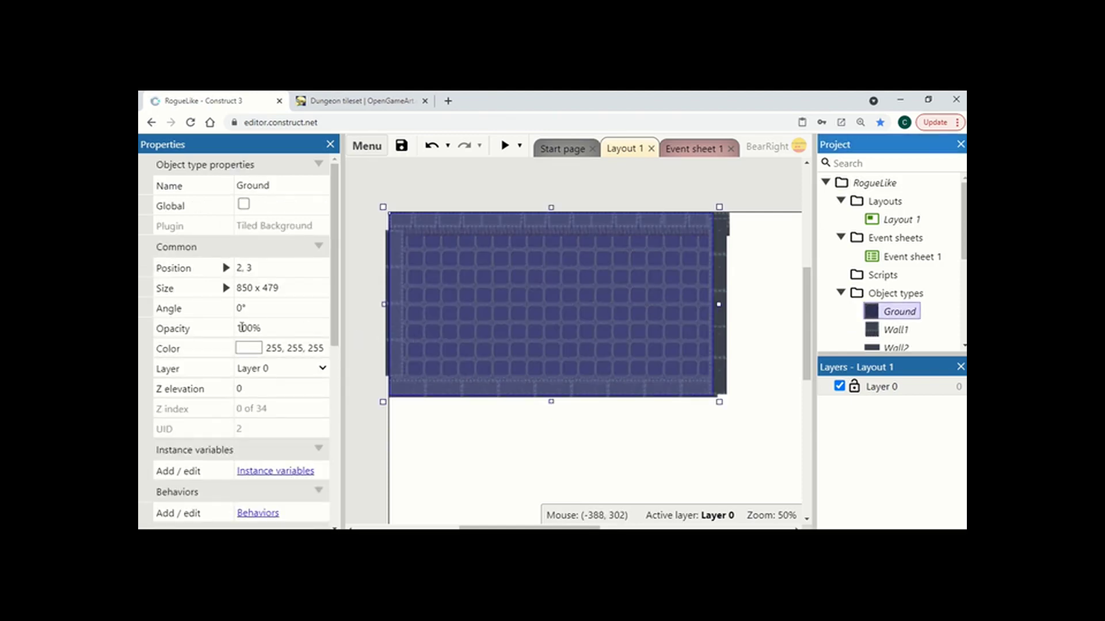
{"action": "left_click", "coordinate": [279, 328]}
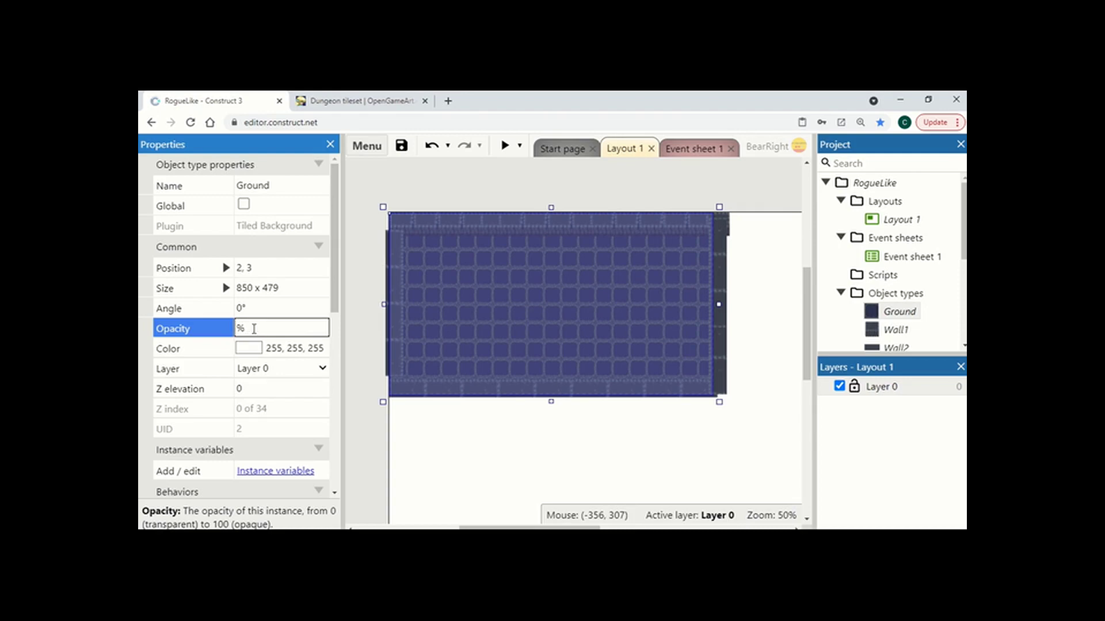
{"action": "type", "text": "60"}
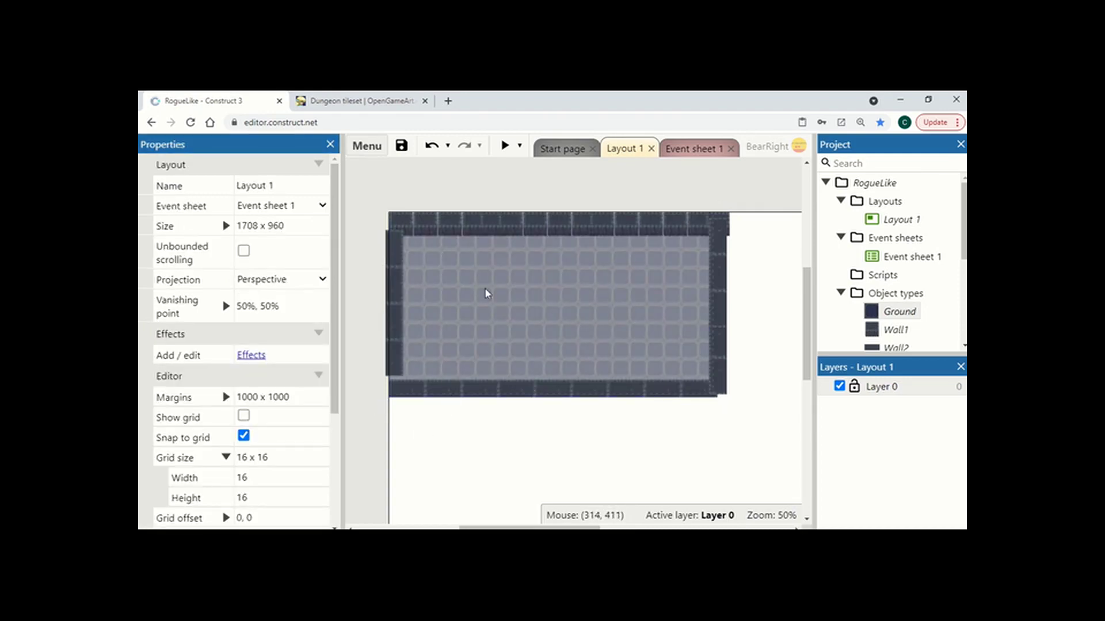
Run the RogueLike layout as a preview in its own browser window.
{"action": "left_click", "coordinate": [502, 146]}
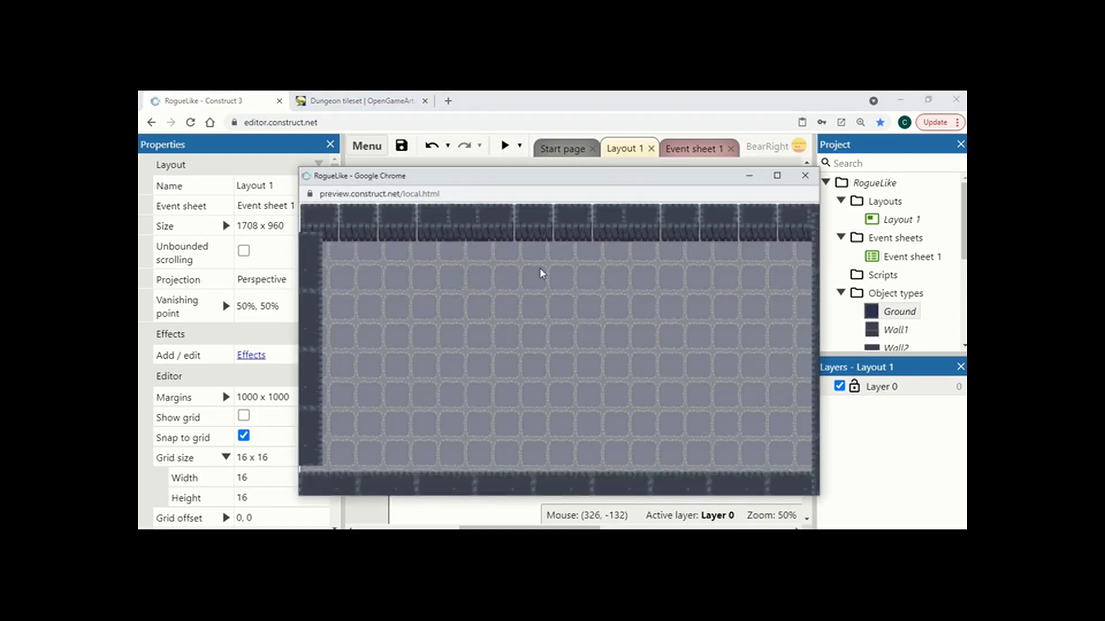
{"action": "mouse_move", "coordinate": [438, 315]}
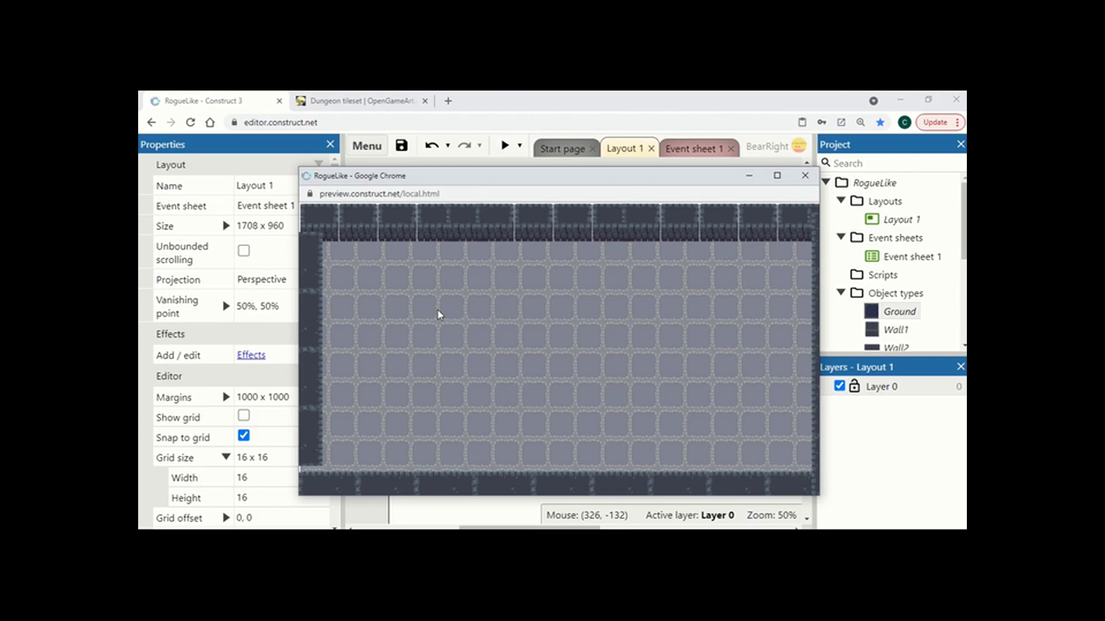
{"action": "mouse_move", "coordinate": [710, 296]}
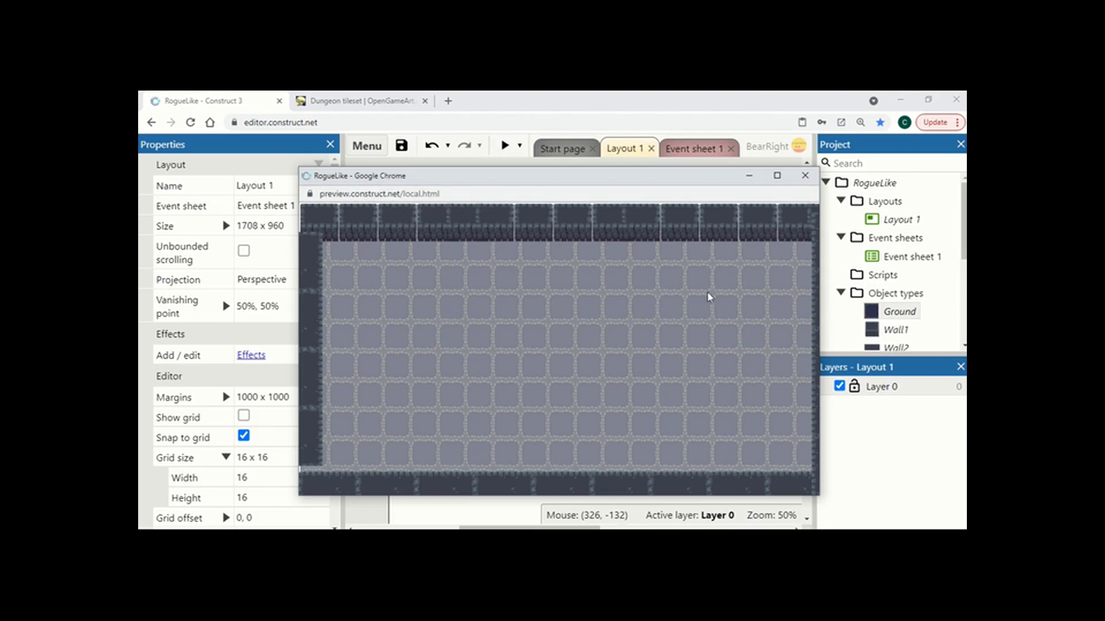
{"action": "mouse_move", "coordinate": [554, 211]}
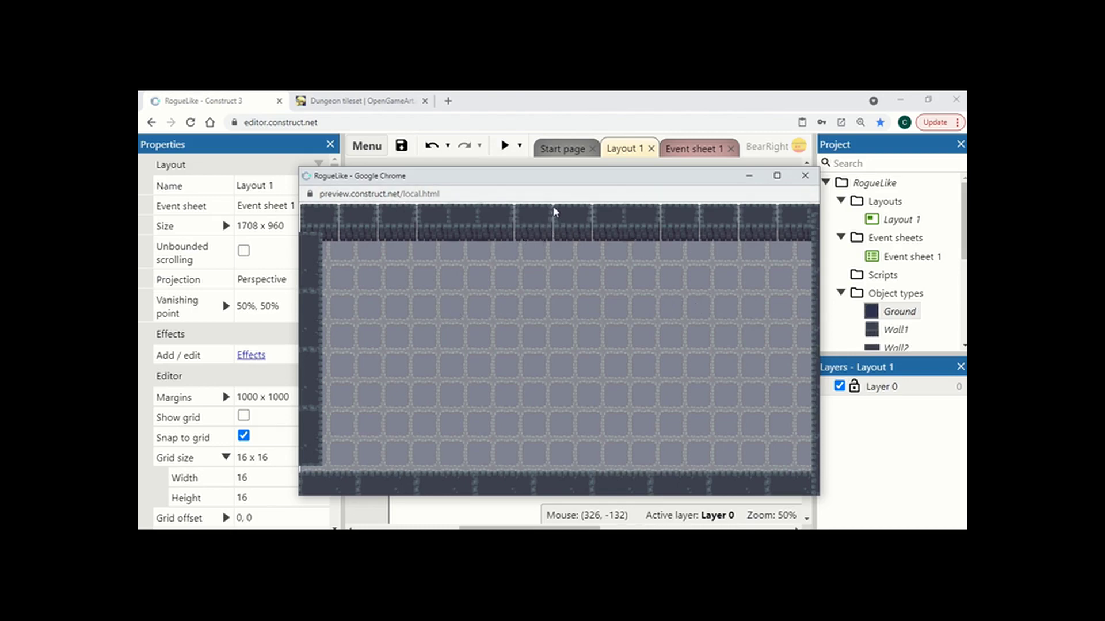
{"action": "mouse_move", "coordinate": [522, 236]}
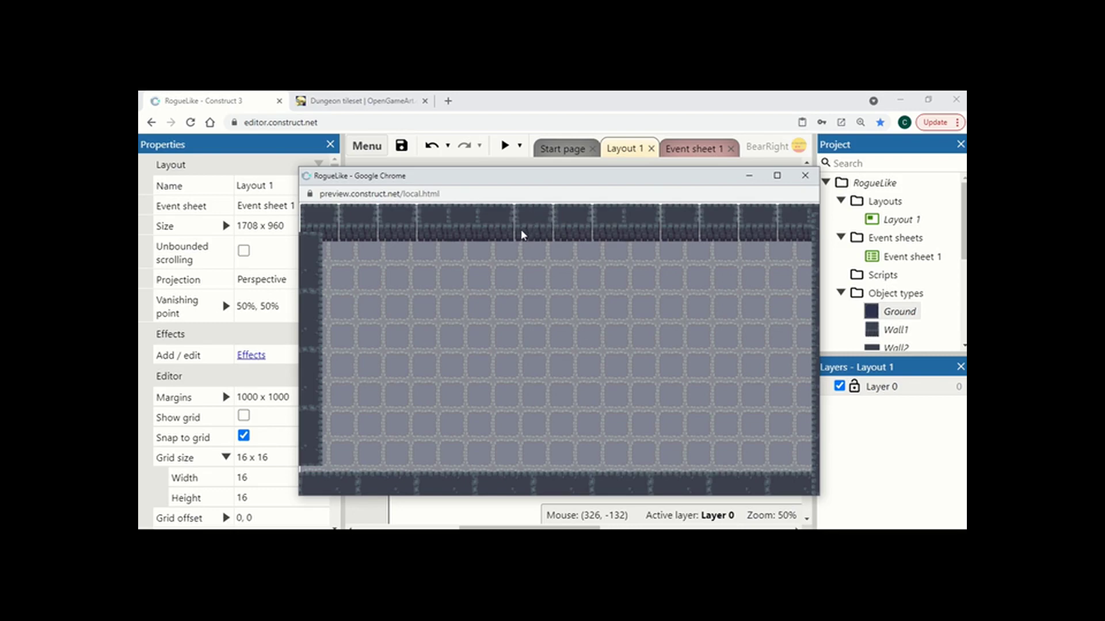
{"action": "mouse_move", "coordinate": [588, 471]}
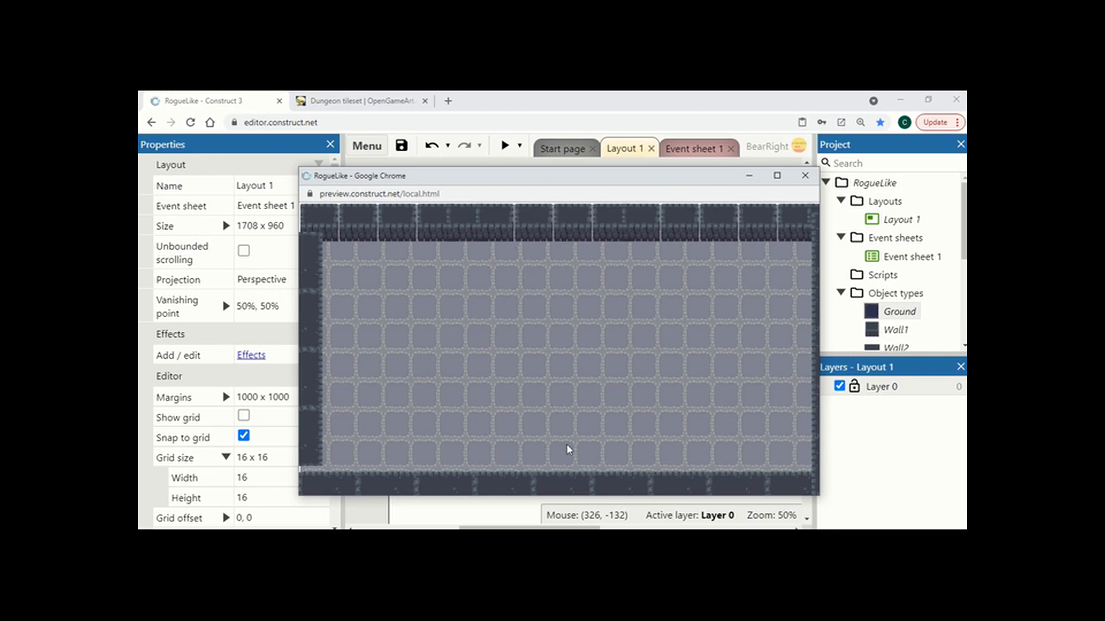
{"action": "mouse_move", "coordinate": [733, 338]}
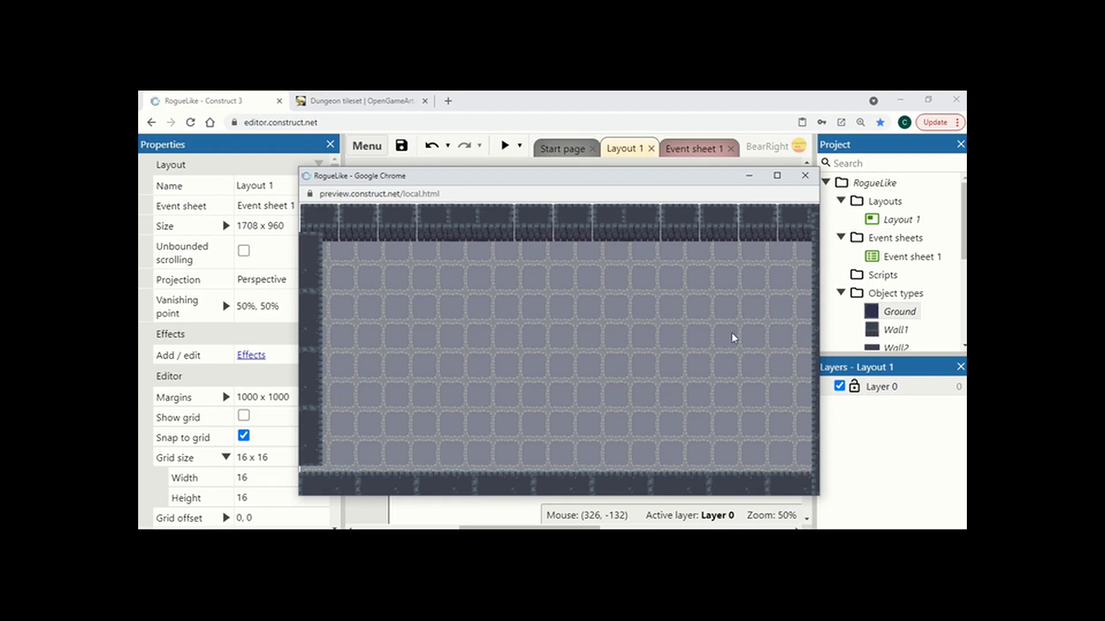